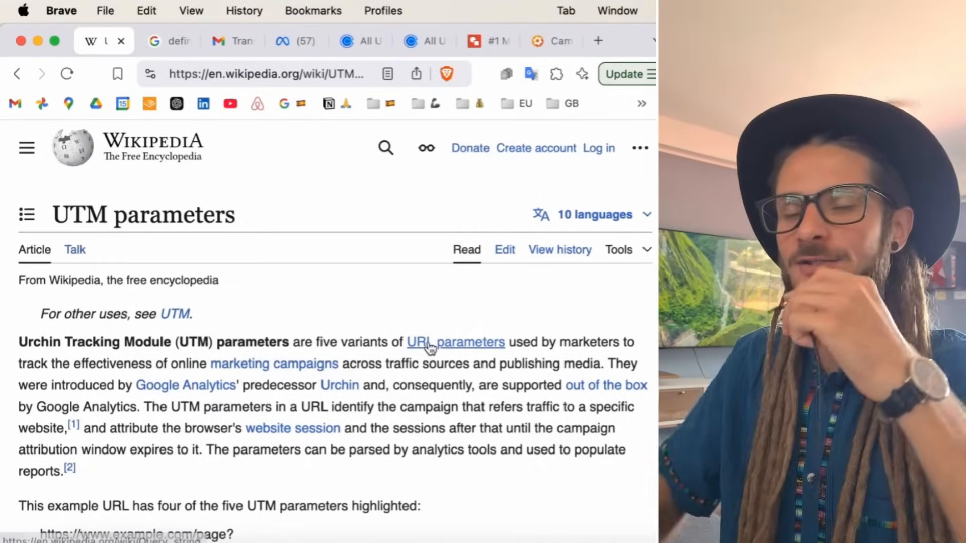
pyautogui.moveTo(86, 400)
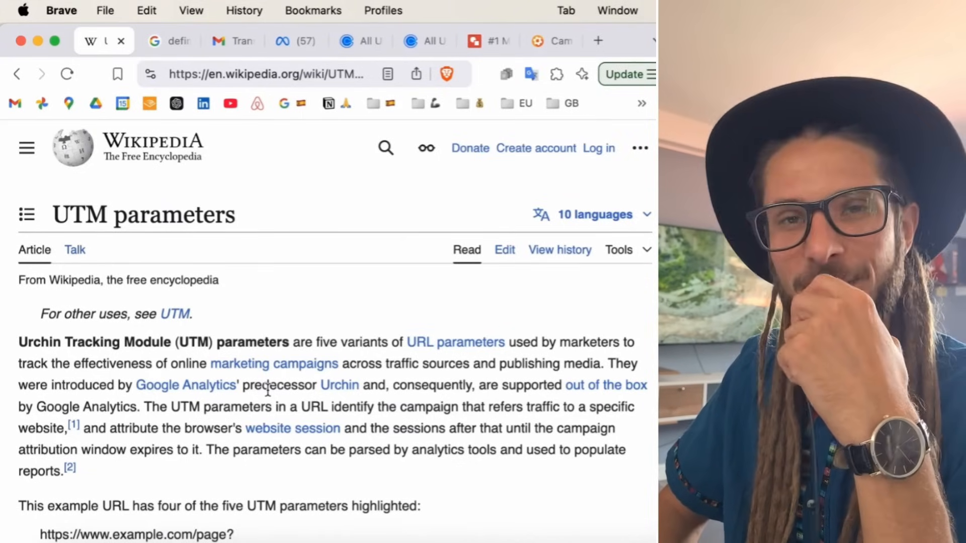
# Step: Switch to the Marketing AI Institute webinar page and reveal its full UTM-tagged address
pyautogui.scroll(-3)
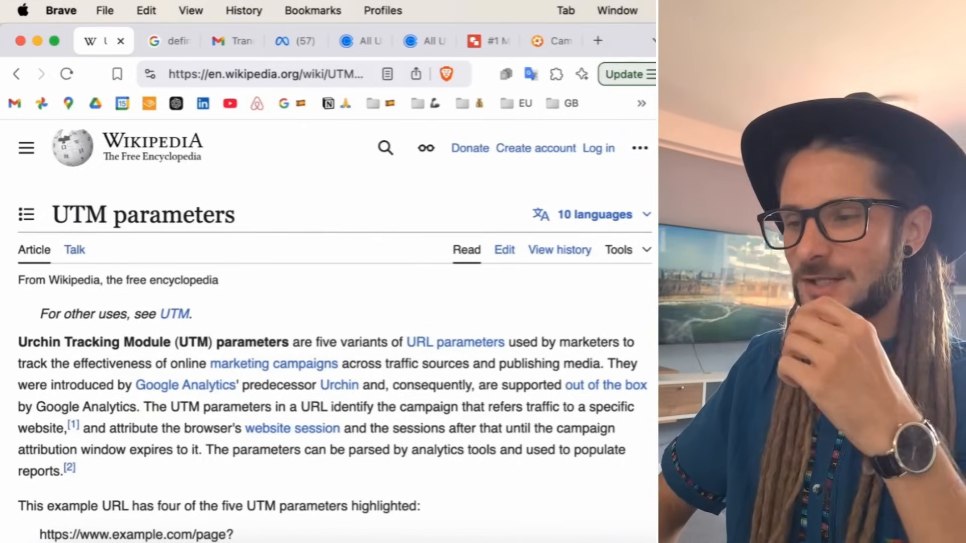
pyautogui.click(221, 51)
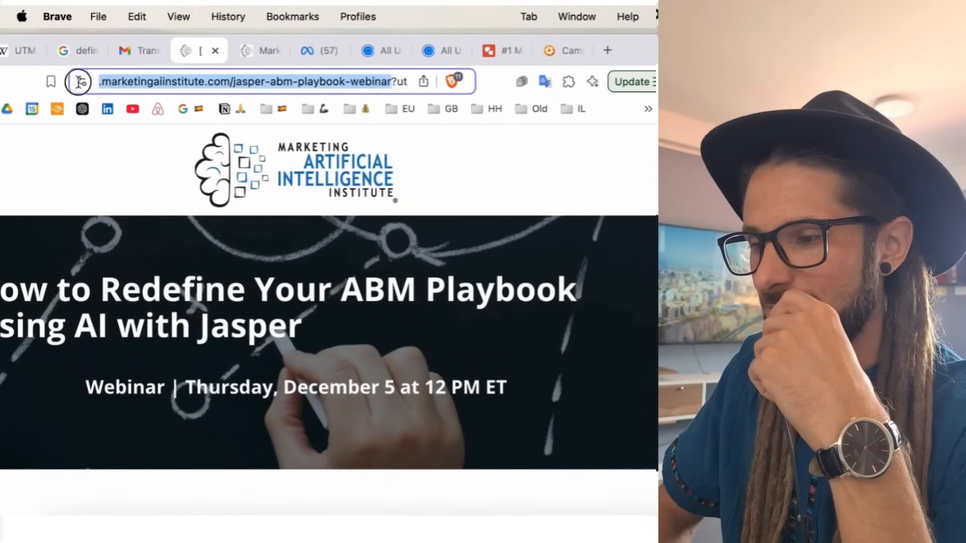
pyautogui.click(247, 81)
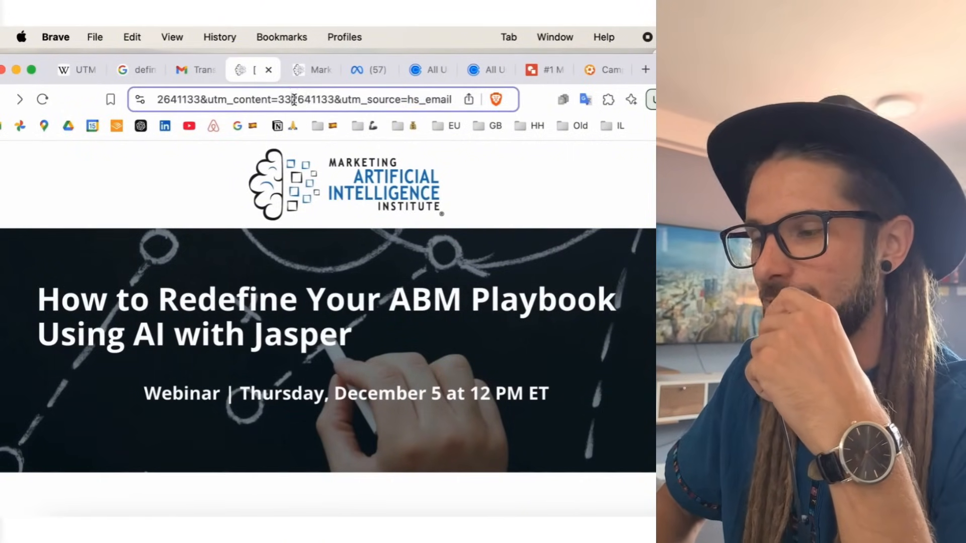
# Step: Inspect the utm_content and utm_campaign values and the utm_source=hs_email tag in the address
pyautogui.click(302, 99)
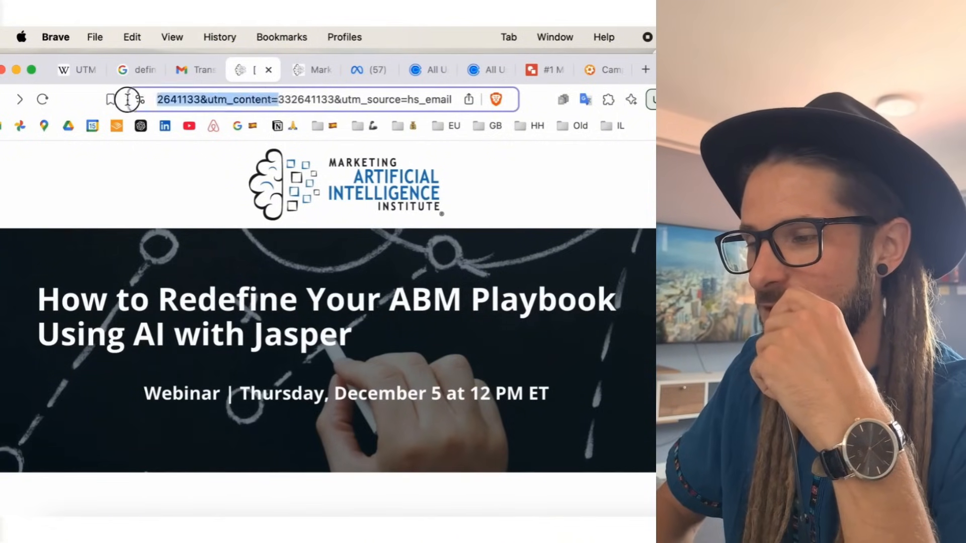
pyautogui.click(307, 100)
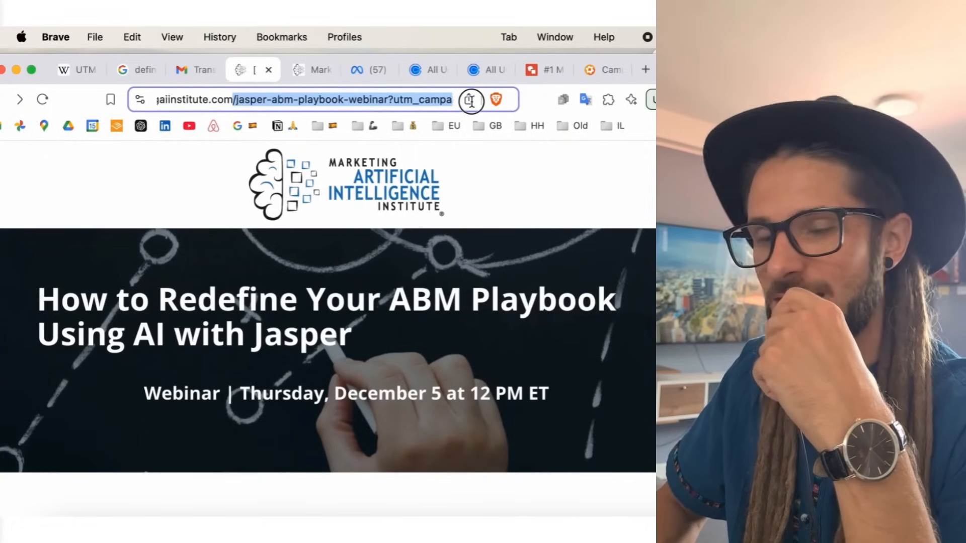
pyautogui.click(284, 100)
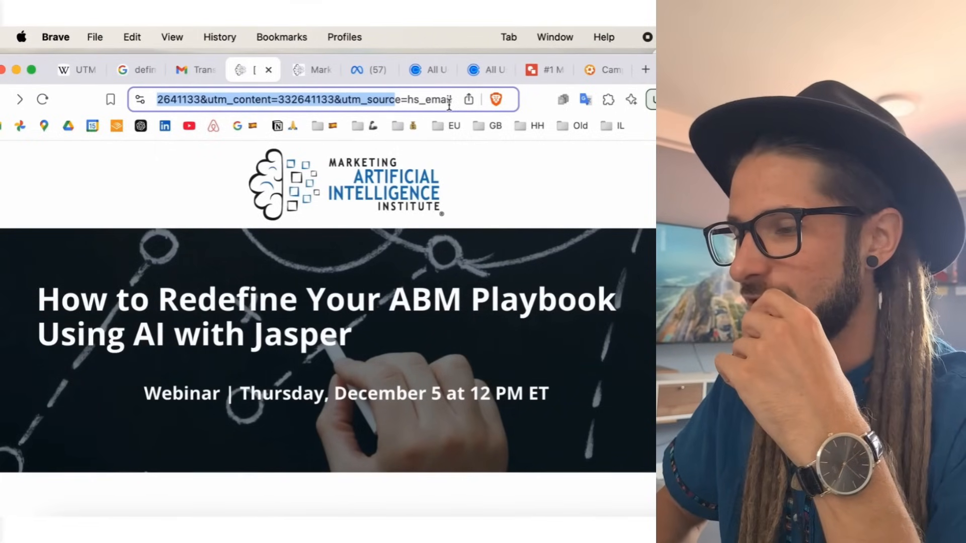
pyautogui.moveTo(274, 145)
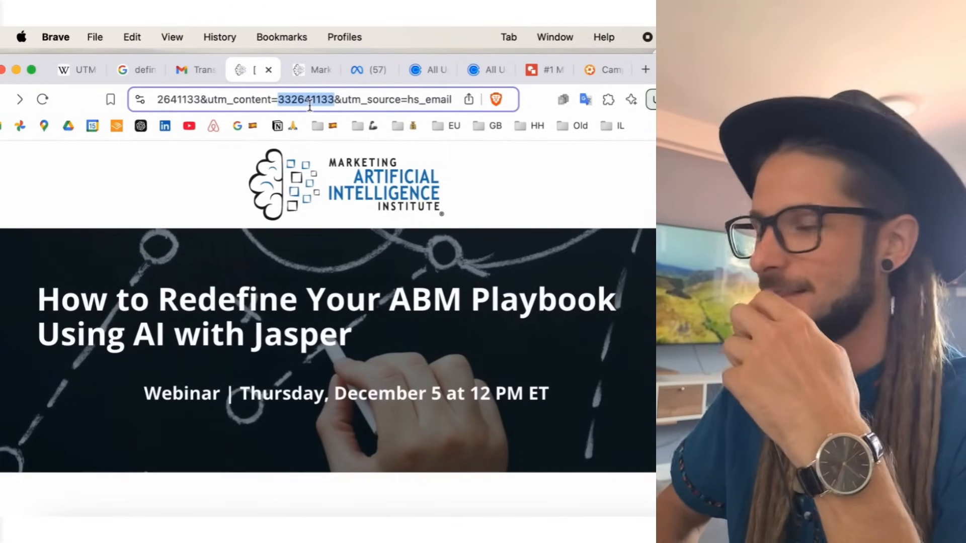
pyautogui.moveTo(335, 217)
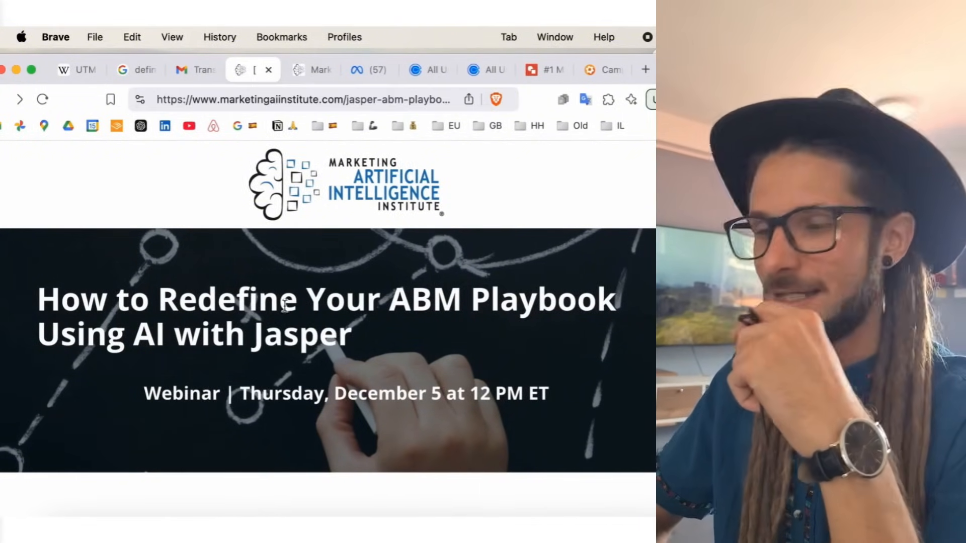
pyautogui.moveTo(354, 156)
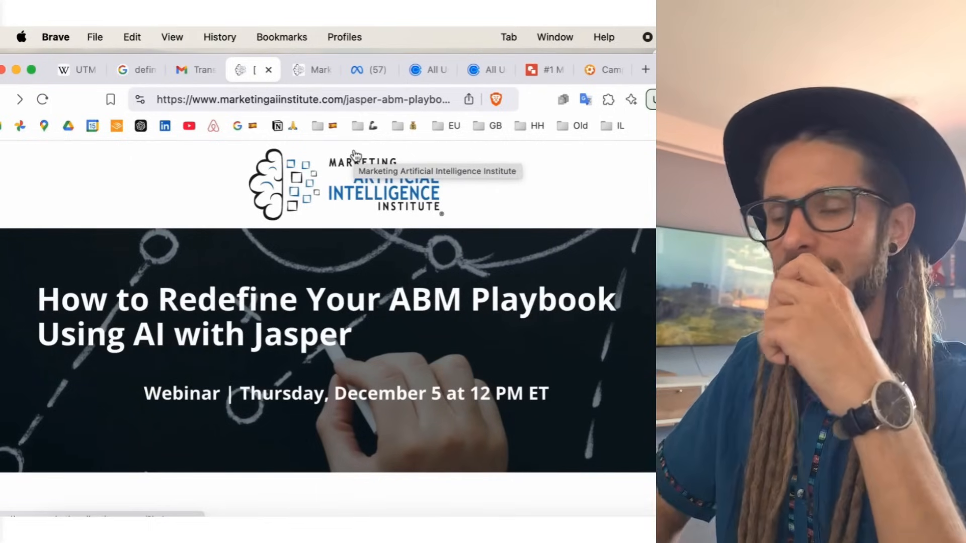
# Step: Open the AngelaUGC+Video_V1 ad in Ads Manager showing utm_source=Facebook_Ads&utm_medium={{placement}}
pyautogui.click(370, 70)
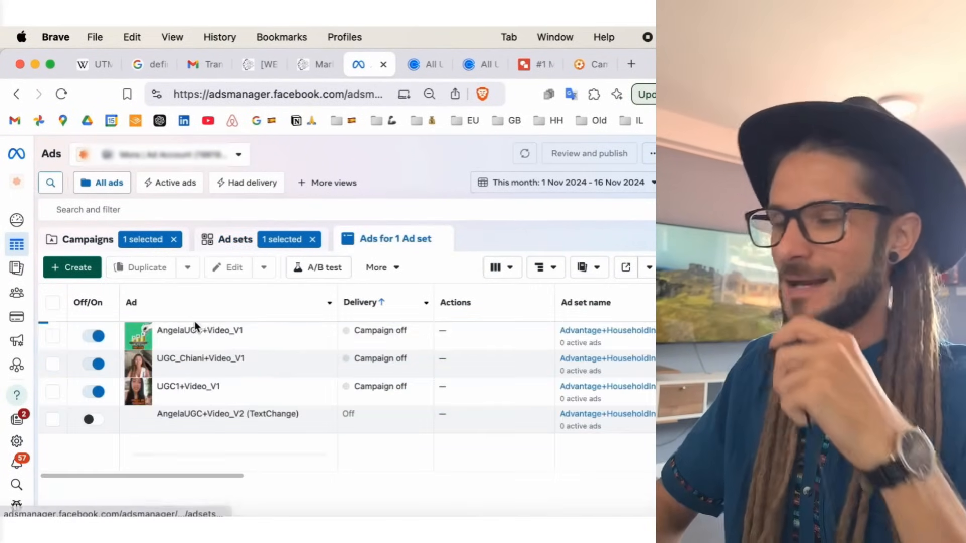
pyautogui.click(524, 153)
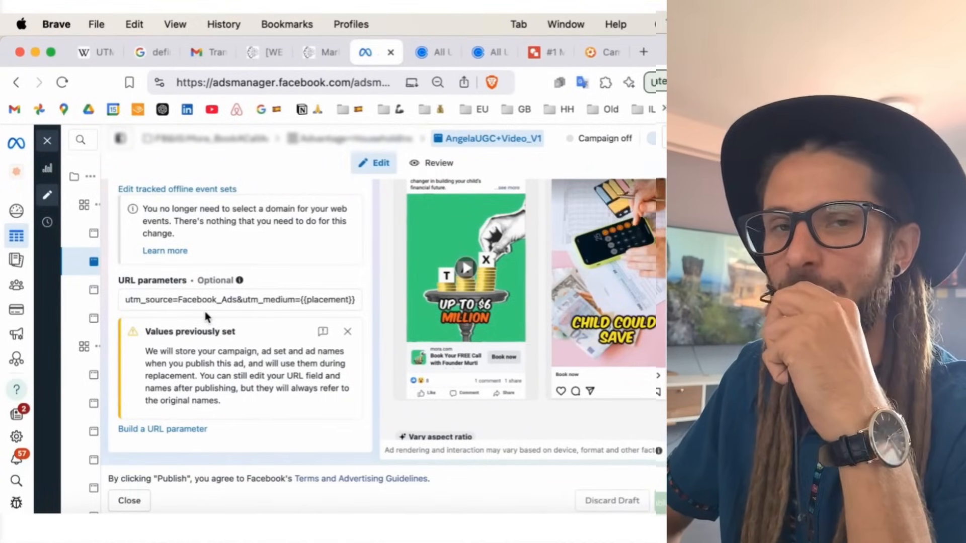
# Step: Close the webinar and Marketing AI Institute tabs and finish on a blank new tab
pyautogui.click(206, 59)
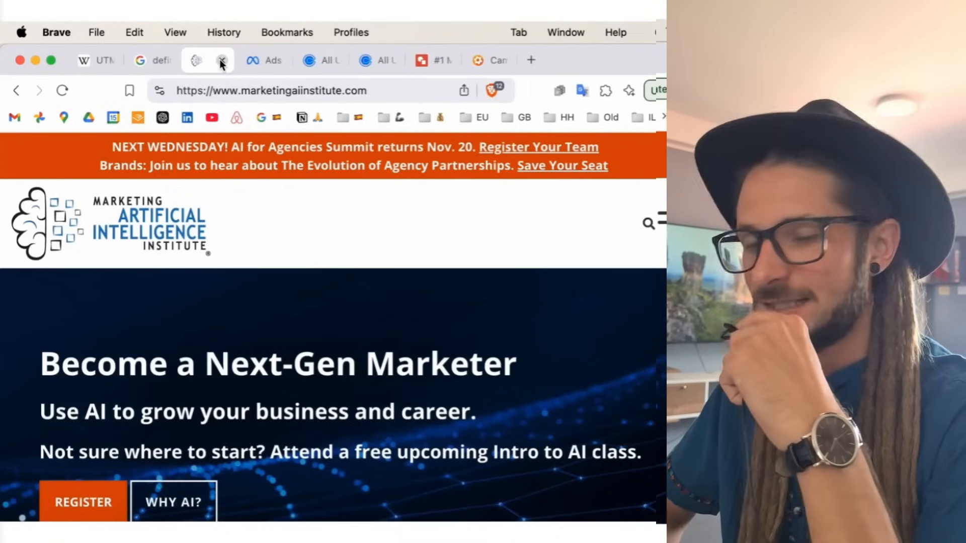
pyautogui.click(198, 60)
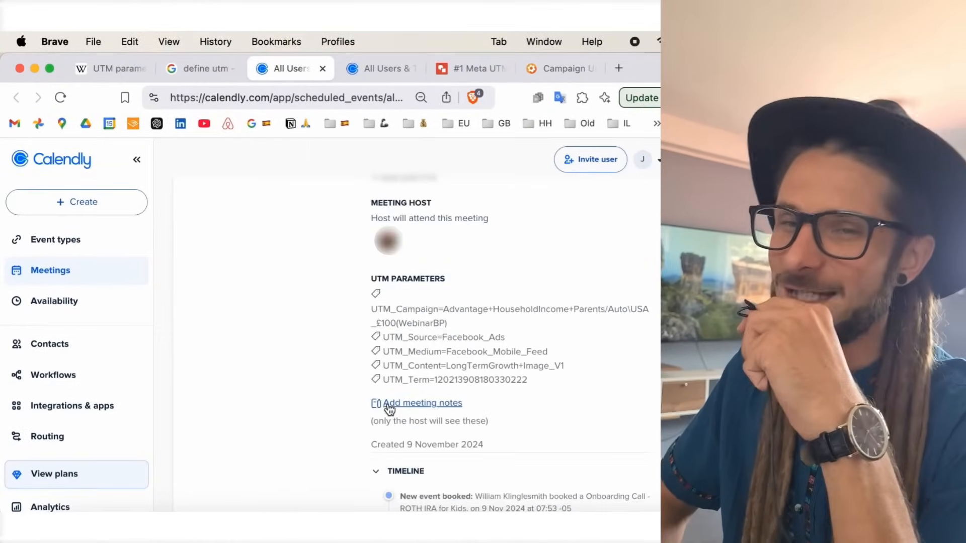
pyautogui.click(619, 69)
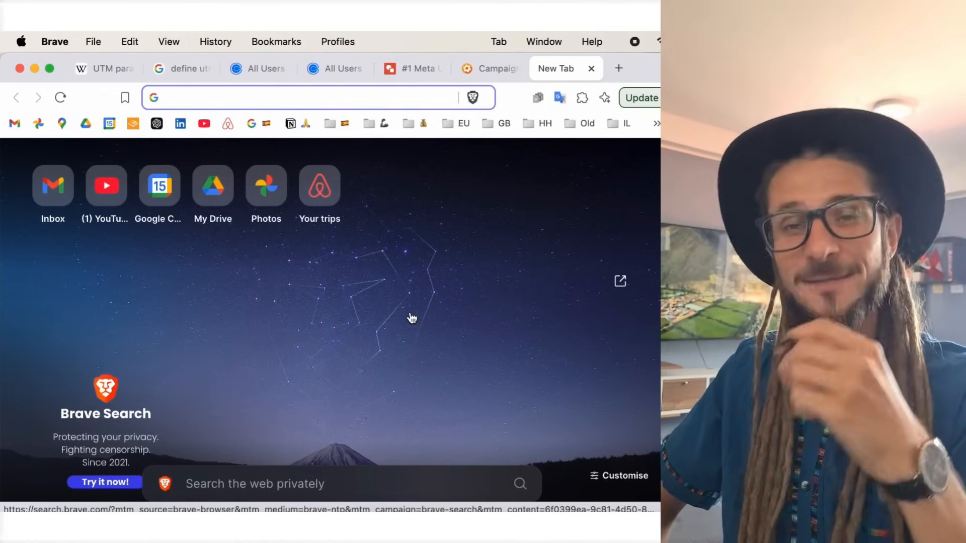
pyautogui.moveTo(528, 215)
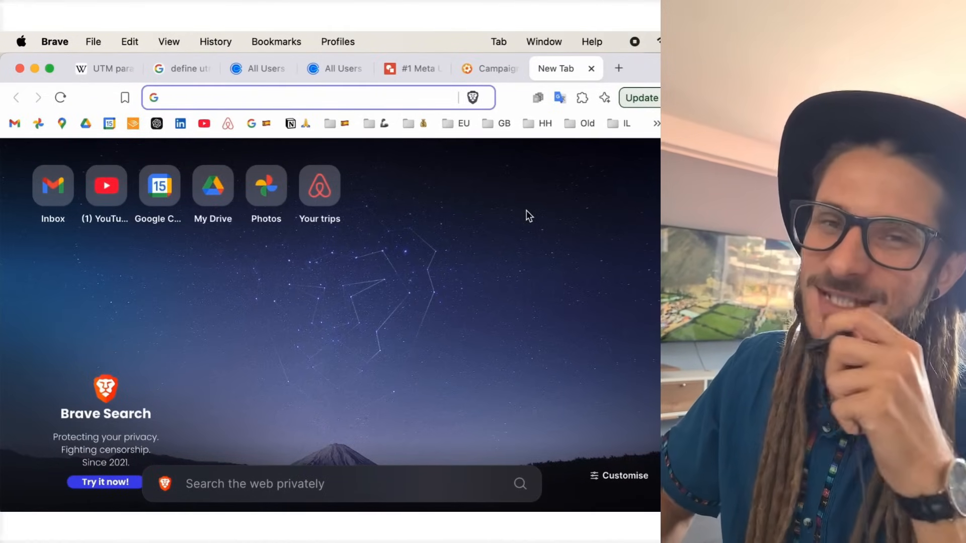
# Step: Switch to the Chrome window showing the Google Analytics Home overview
pyautogui.click(308, 98)
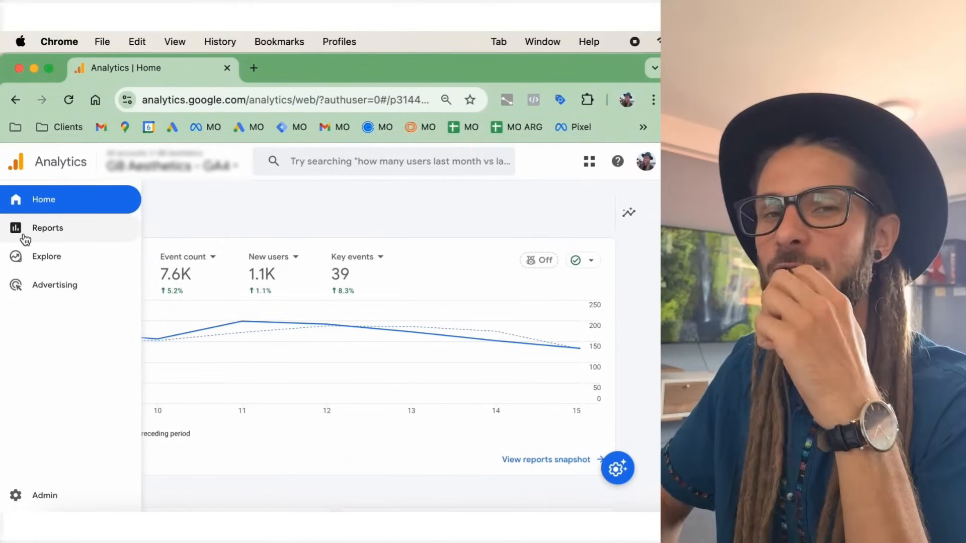
# Step: Navigate Reports > Acquisition to the Traffic acquisition report
pyautogui.click(48, 227)
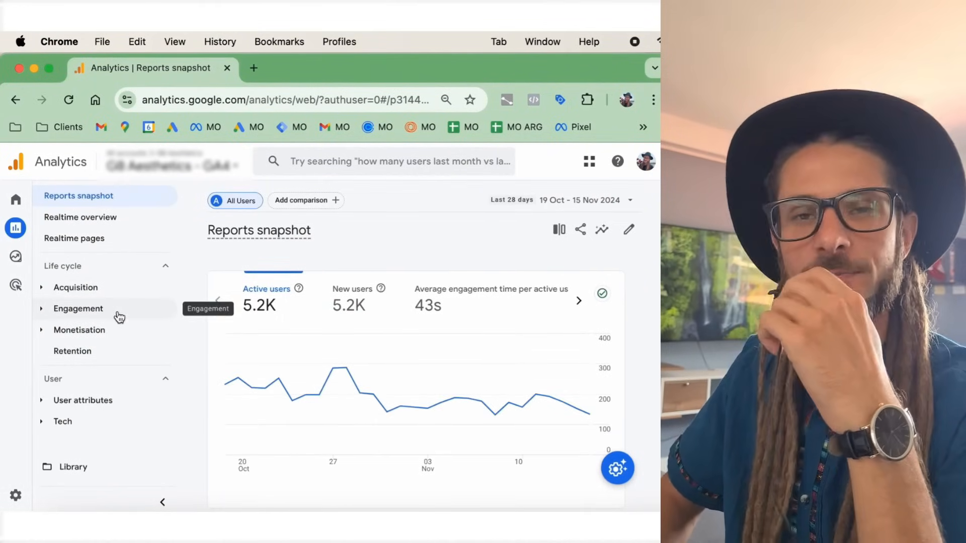
pyautogui.moveTo(182, 240)
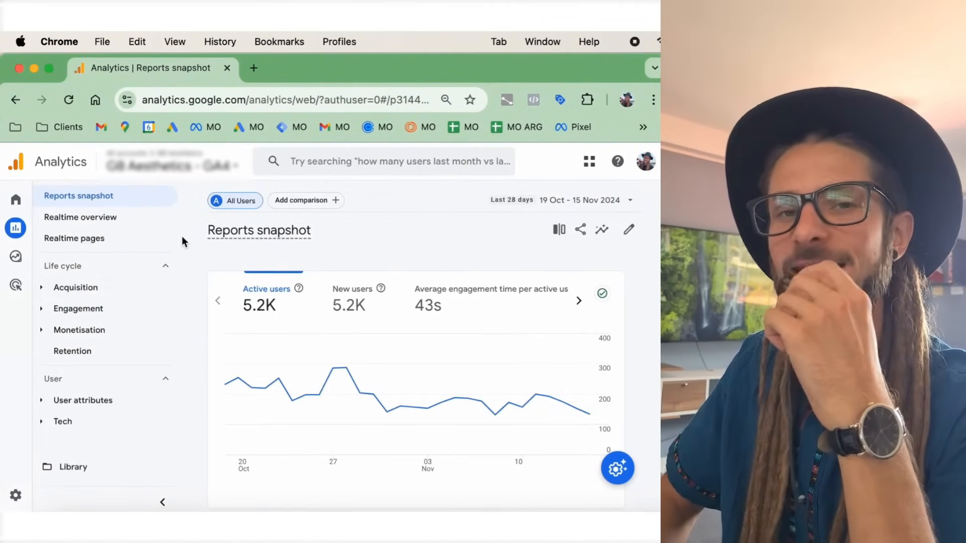
pyautogui.click(44, 196)
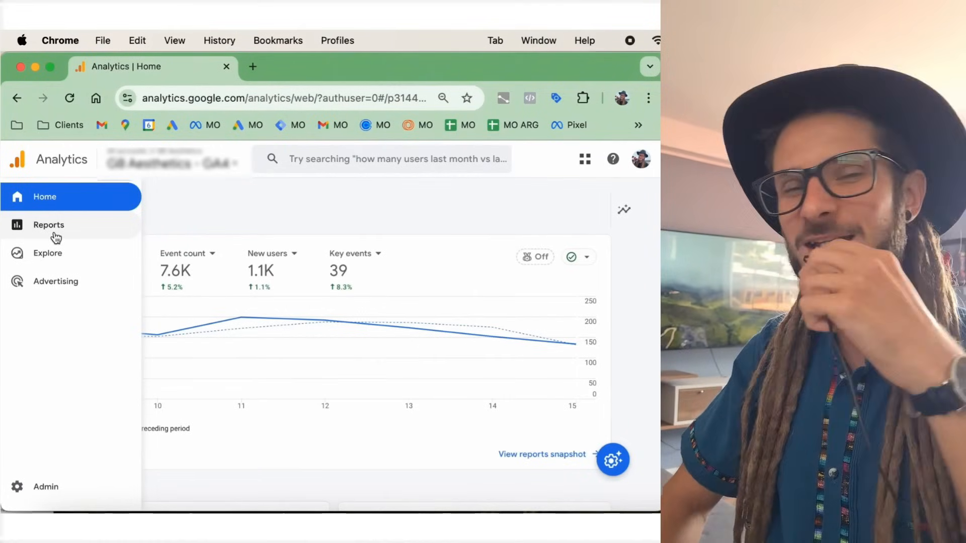
pyautogui.click(49, 225)
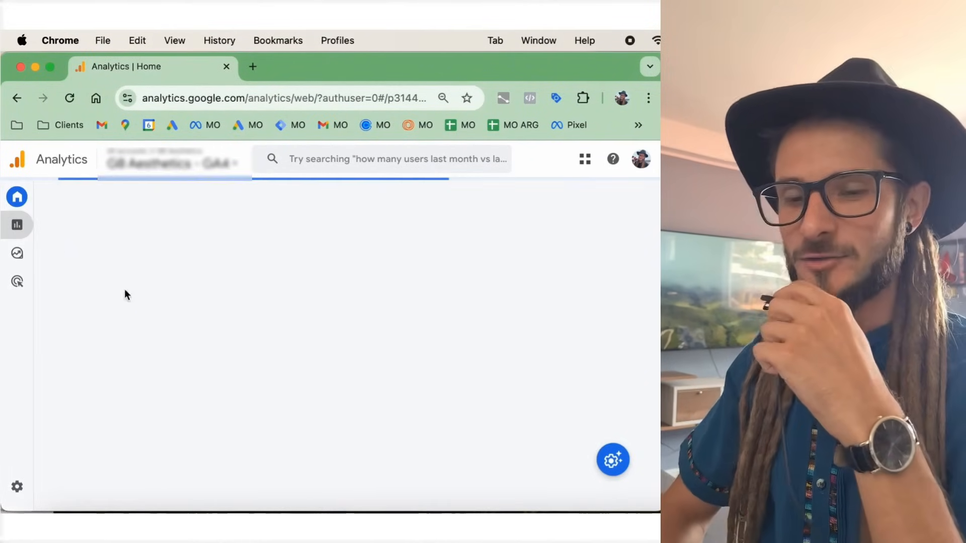
pyautogui.moveTo(154, 364)
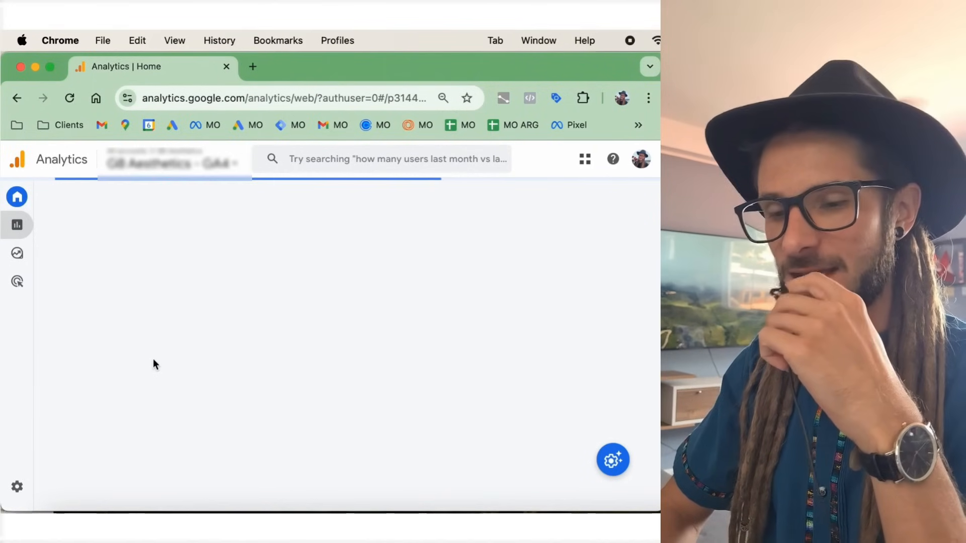
pyautogui.click(17, 224)
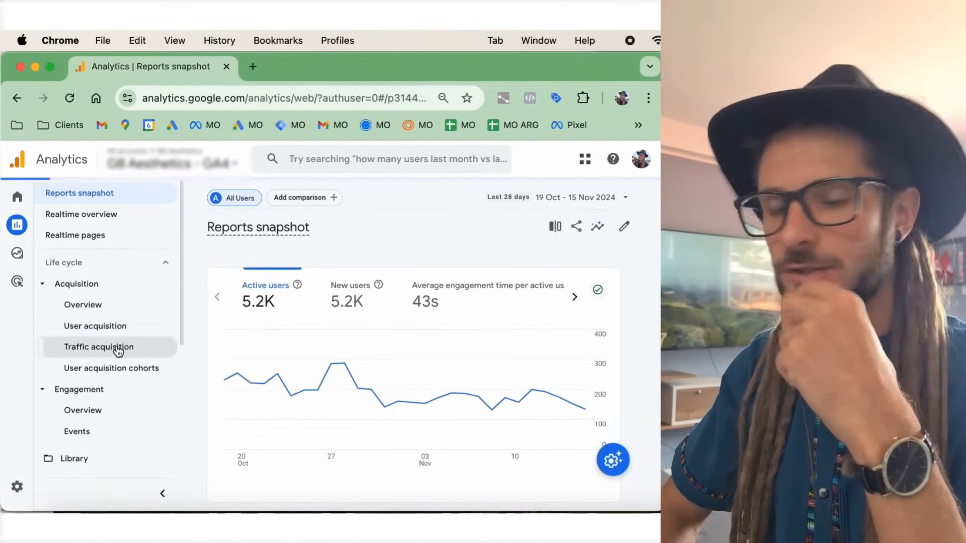
pyautogui.click(99, 347)
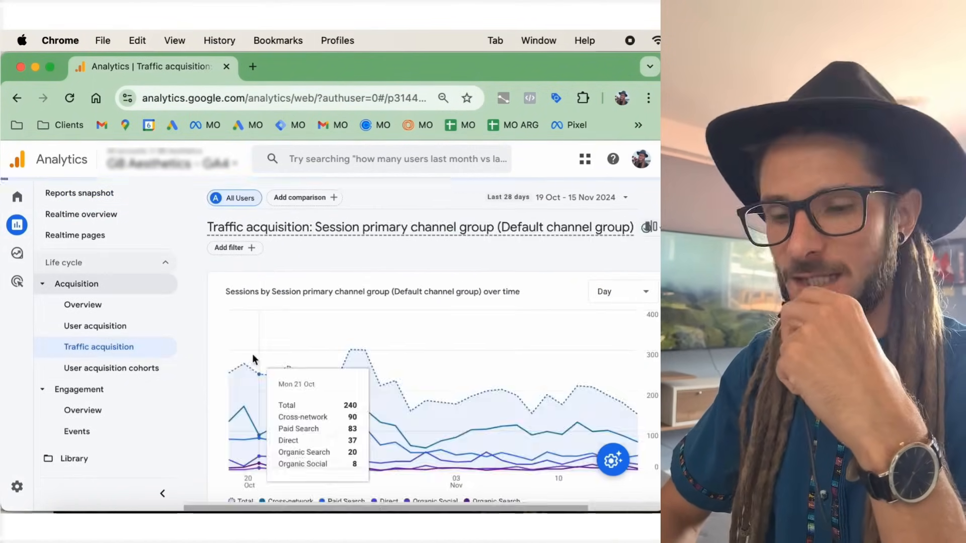
# Step: Break the traffic table down by Session campaign and review its sessions and key events
pyautogui.scroll(-3)
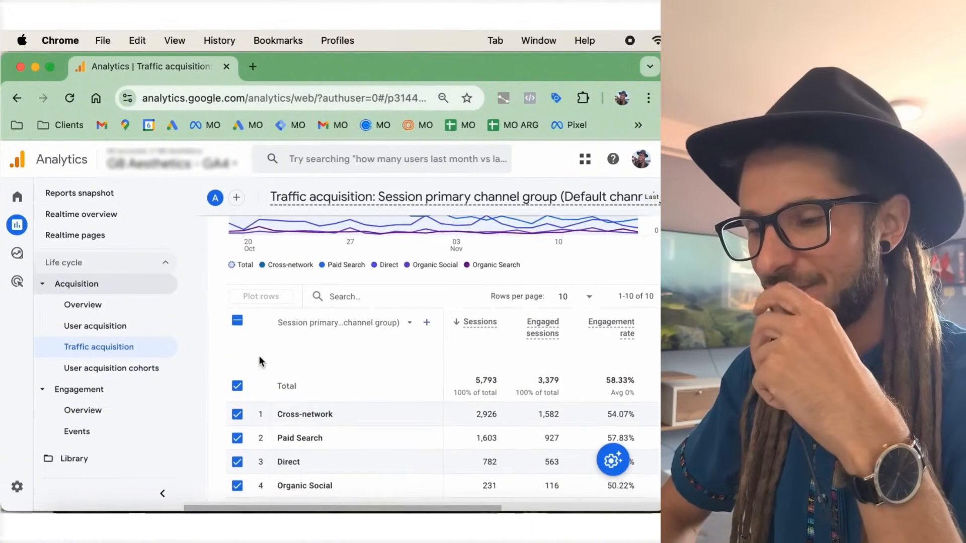
pyautogui.click(409, 321)
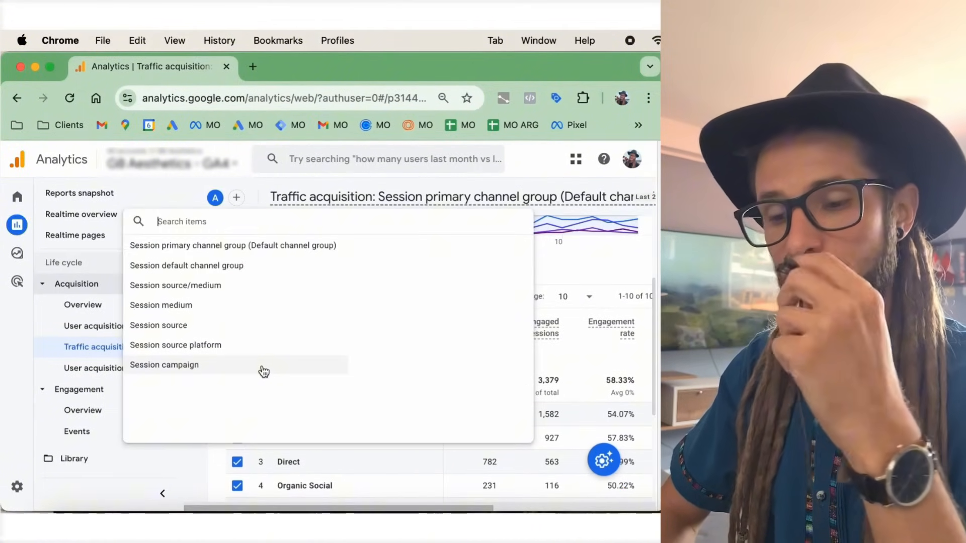
pyautogui.click(164, 364)
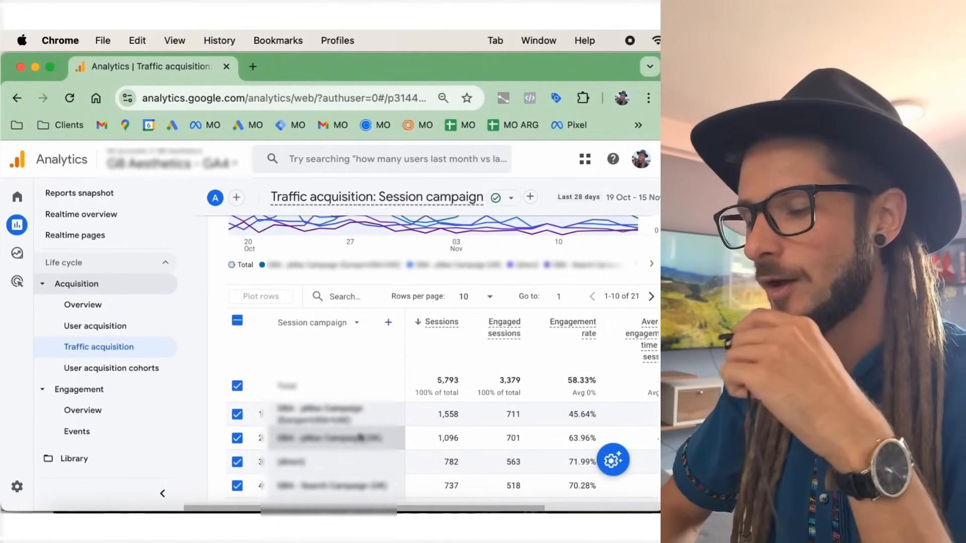
pyautogui.hscroll(3)
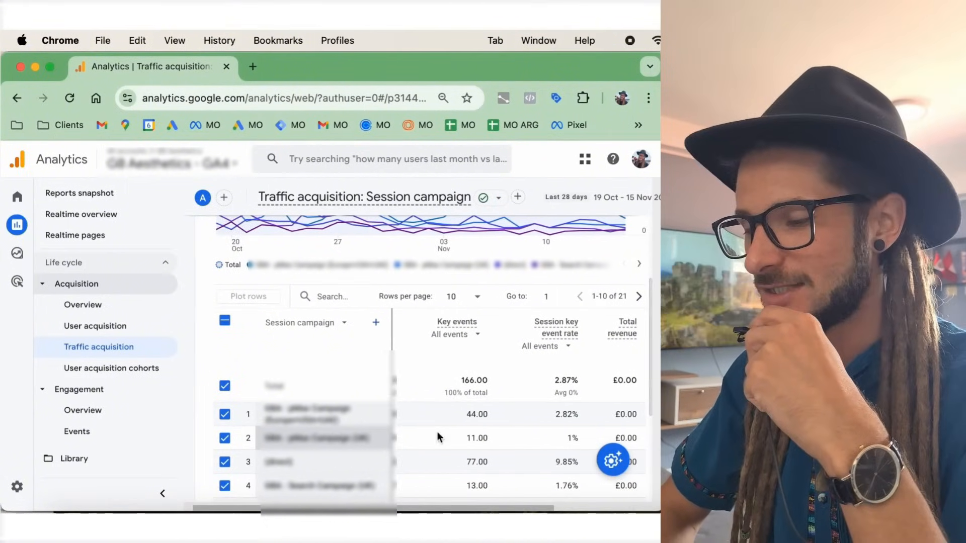
pyautogui.hscroll(3)
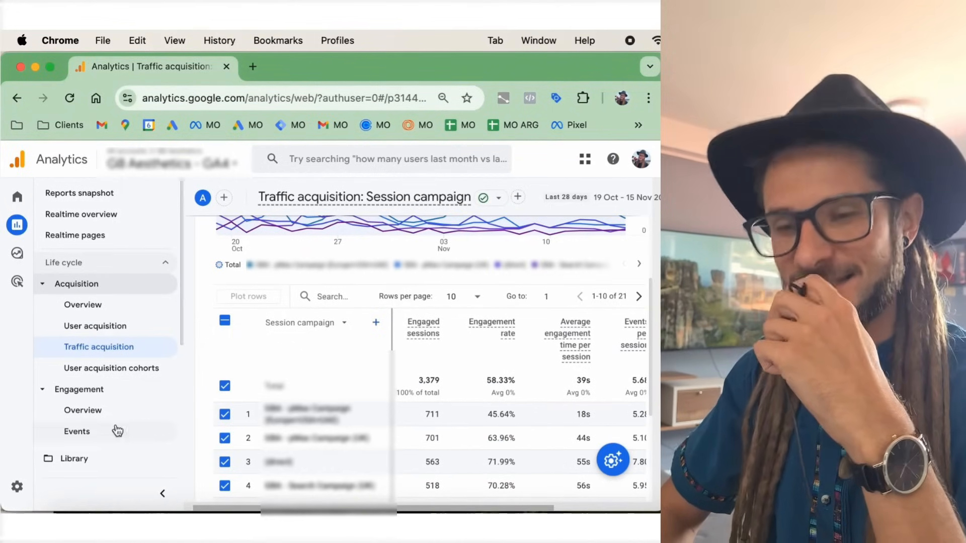
pyautogui.moveTo(128, 418)
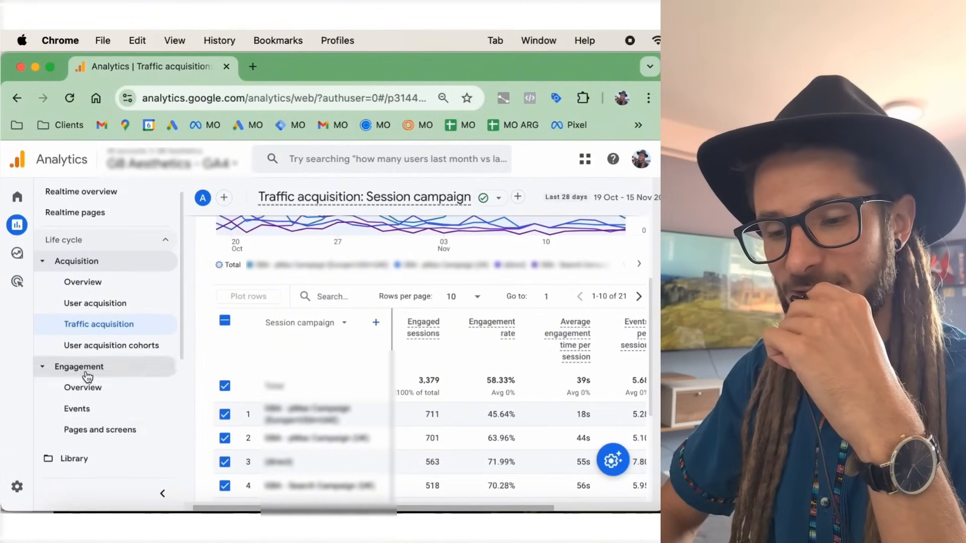
# Step: In the Engagement Events report, search 'content' and add First user manual ad content as secondary dimension
pyautogui.click(76, 408)
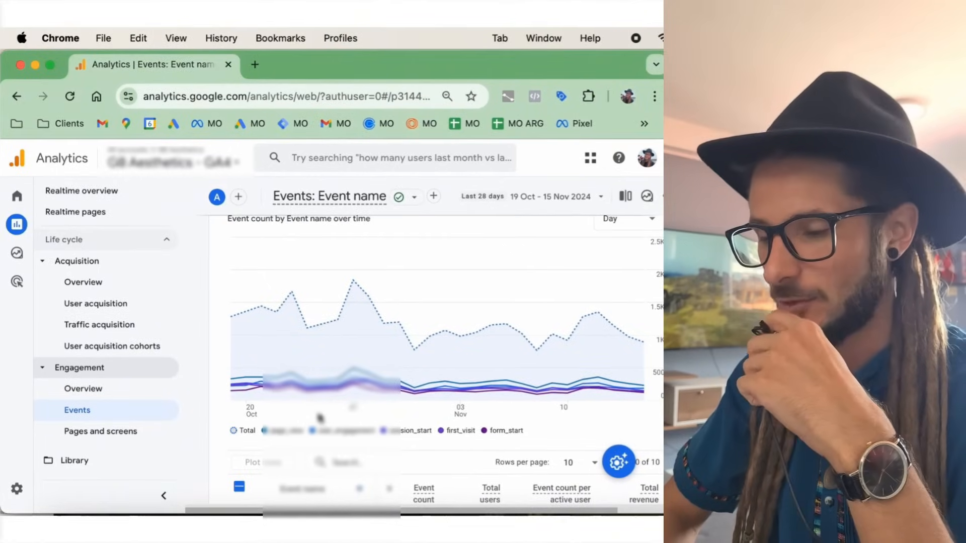
pyautogui.scroll(-3)
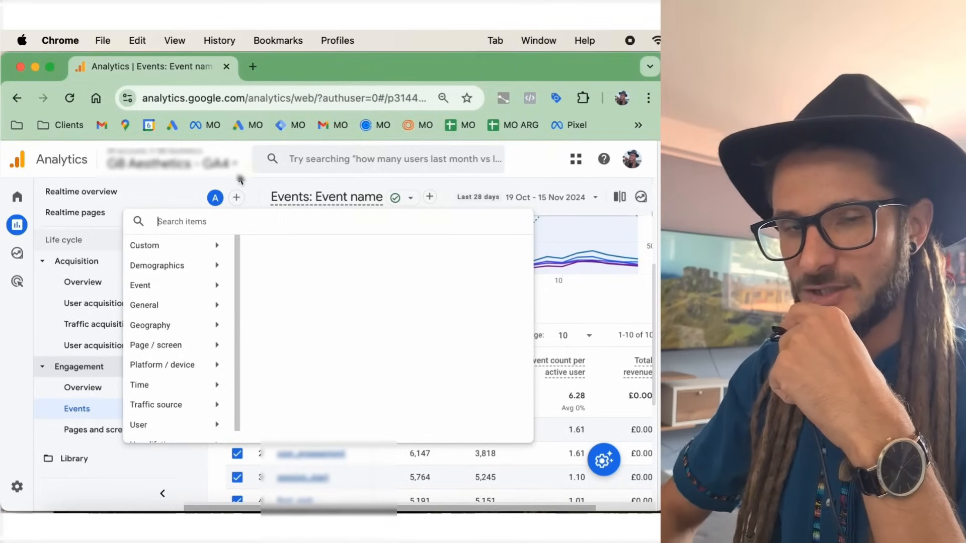
pyautogui.write('content')
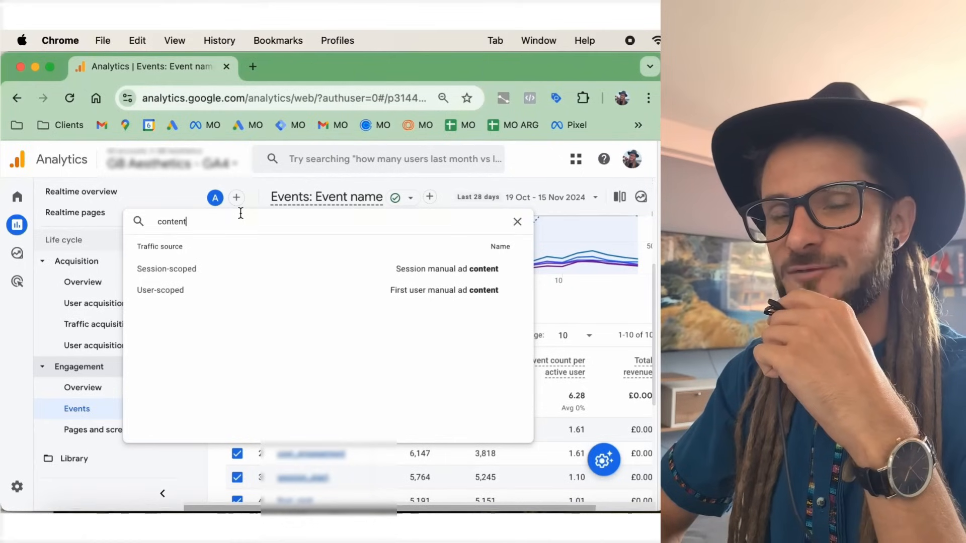
pyautogui.moveTo(261, 274)
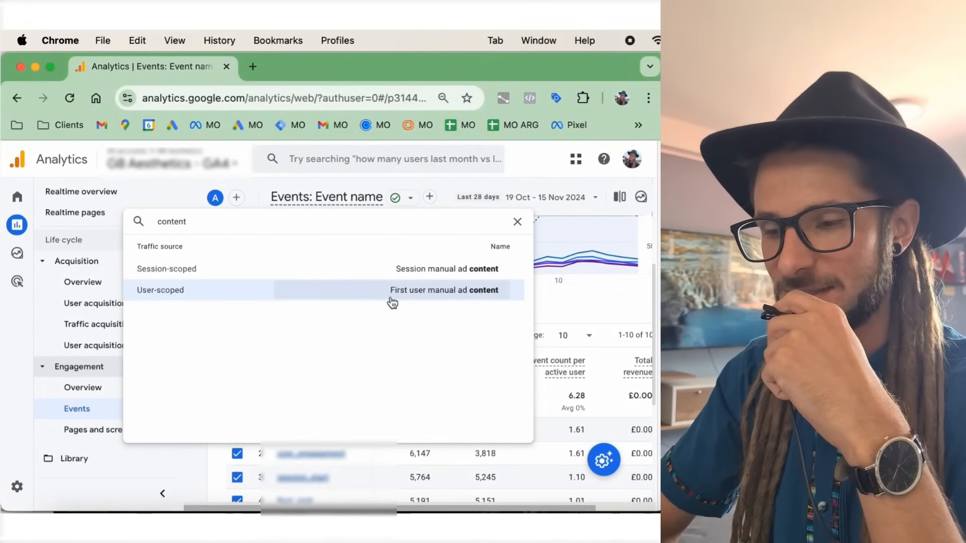
pyautogui.moveTo(415, 303)
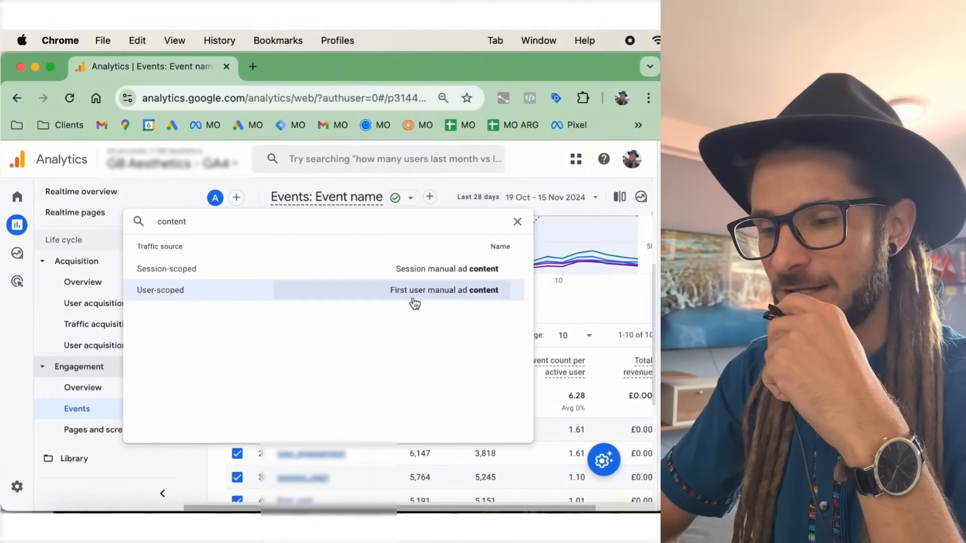
pyautogui.click(517, 221)
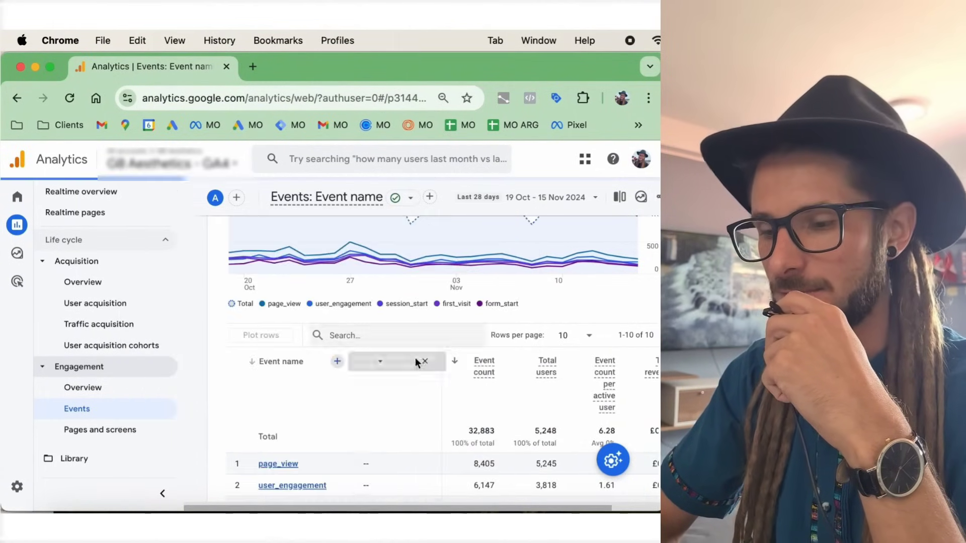
# Step: Review the Events table with the ad content breakdown beside each event name
pyautogui.click(379, 361)
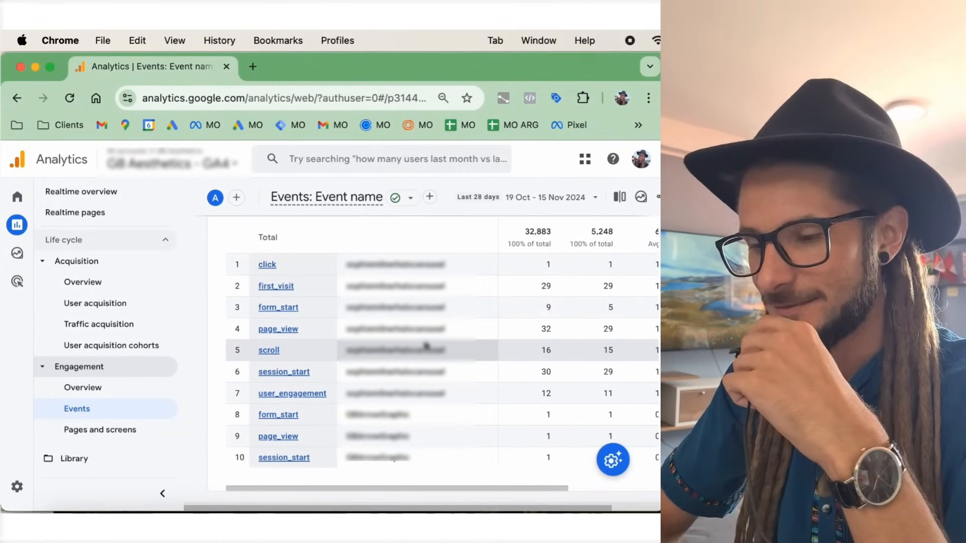
pyautogui.scroll(3)
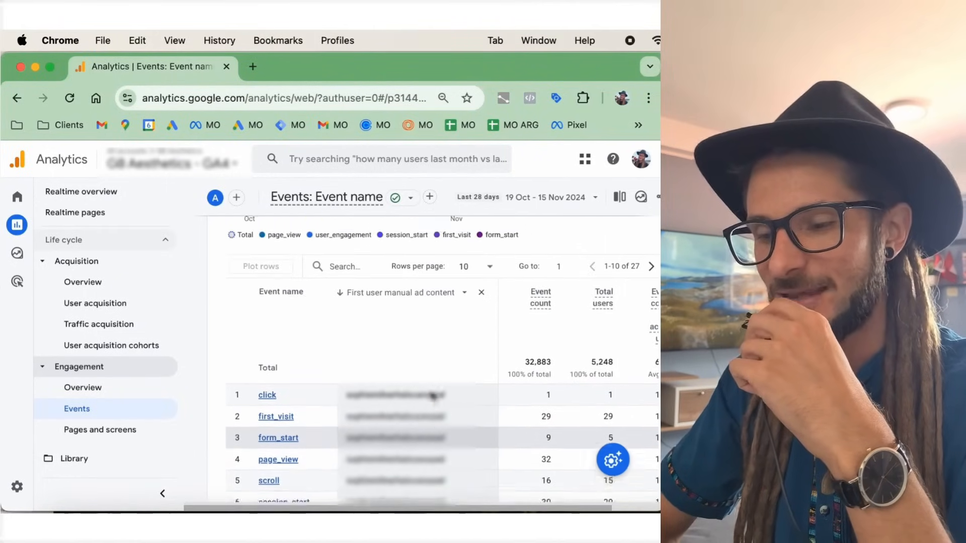
pyautogui.scroll(-3)
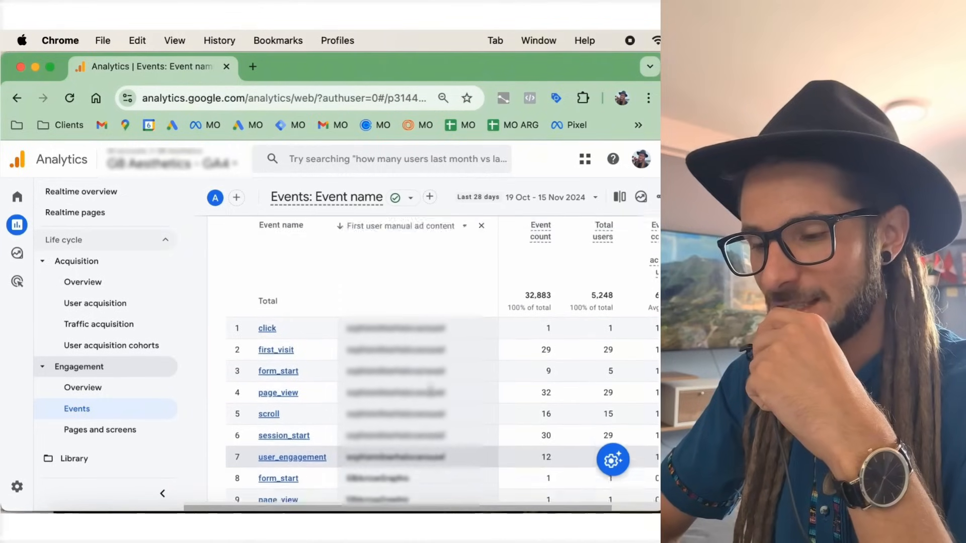
pyautogui.click(480, 226)
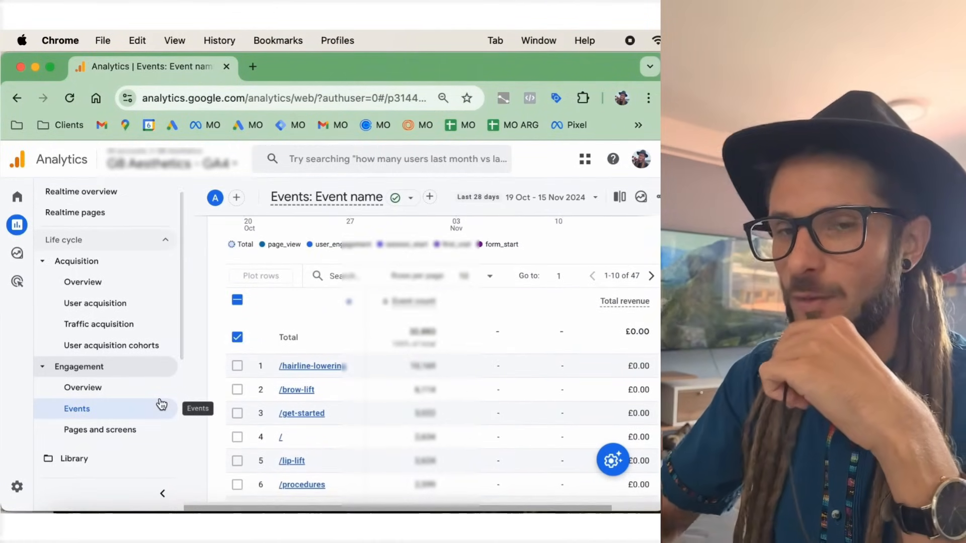
pyautogui.moveTo(473, 359)
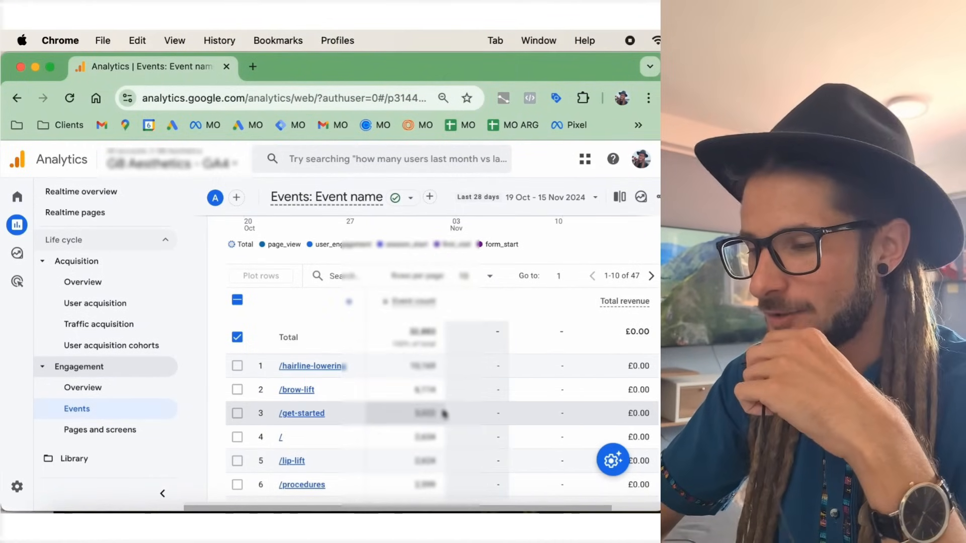
pyautogui.scroll(3)
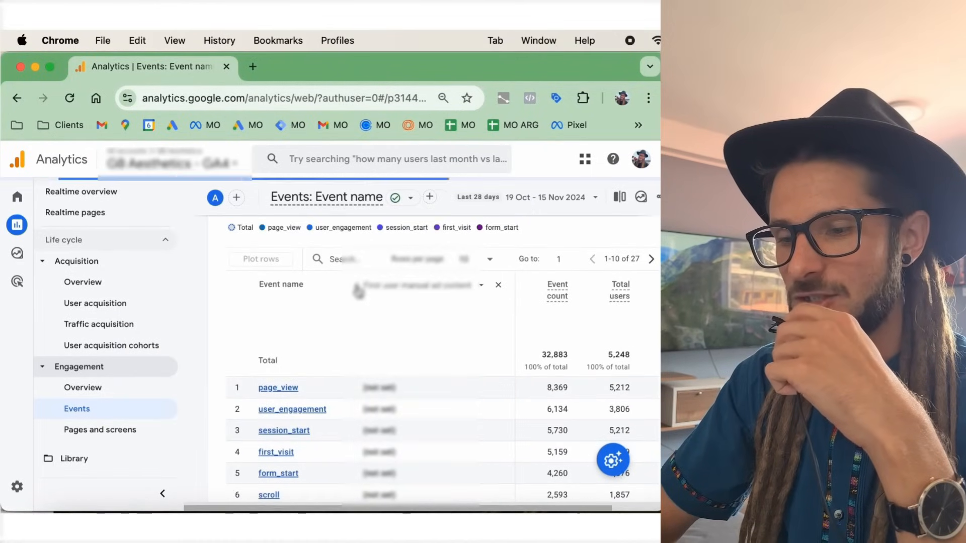
pyautogui.scroll(-3)
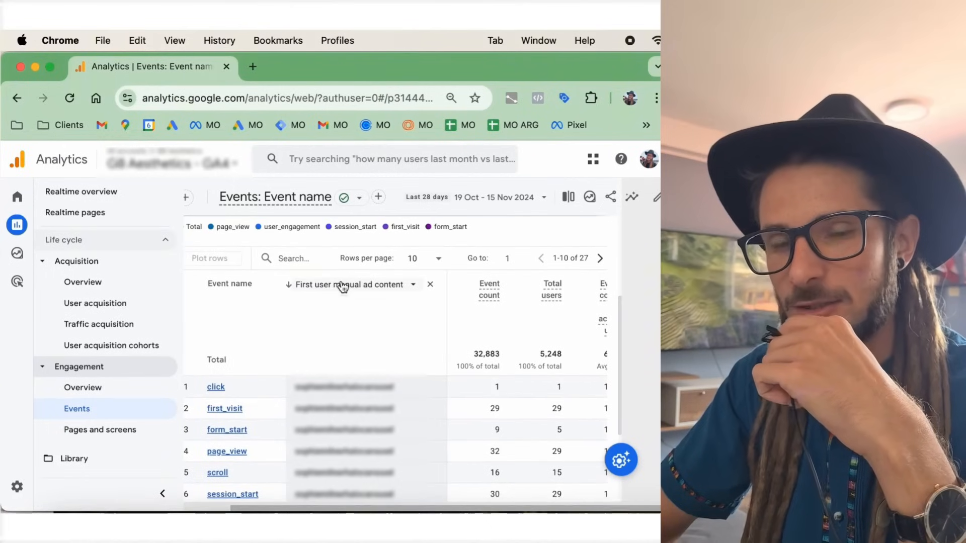
pyautogui.click(412, 284)
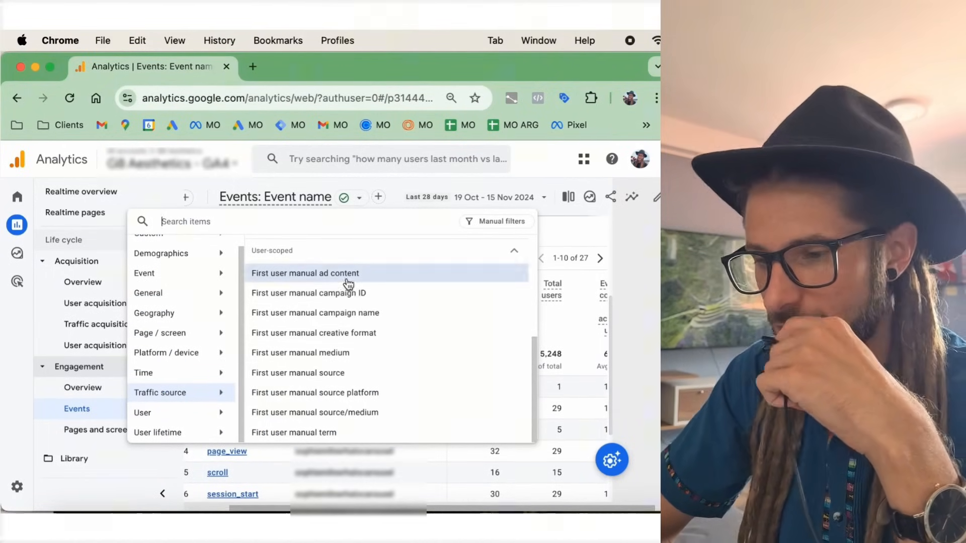
pyautogui.moveTo(386, 325)
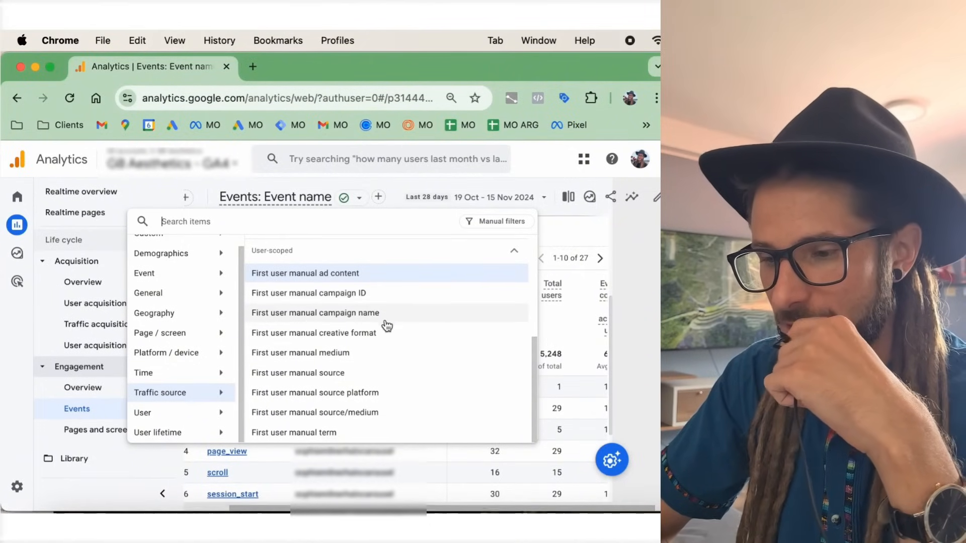
pyautogui.moveTo(376, 394)
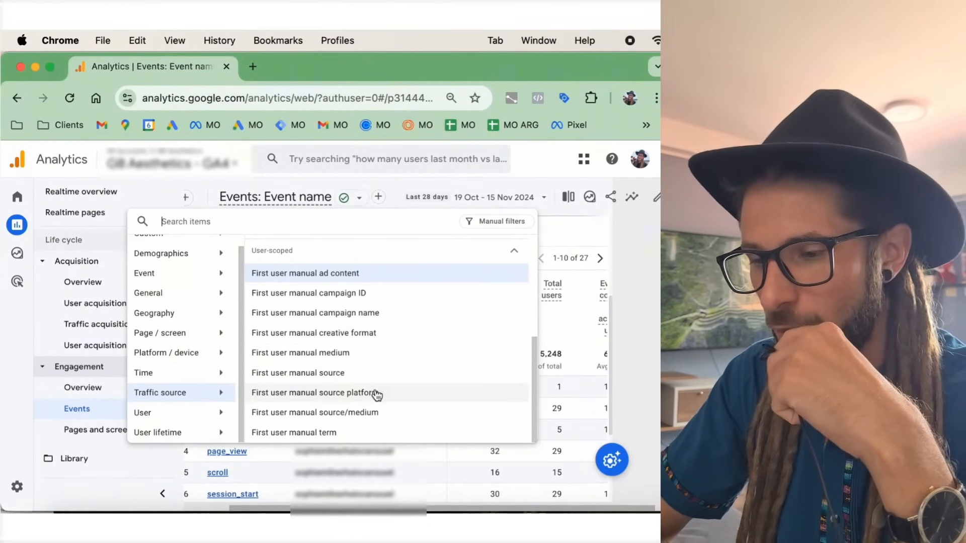
pyautogui.moveTo(369, 306)
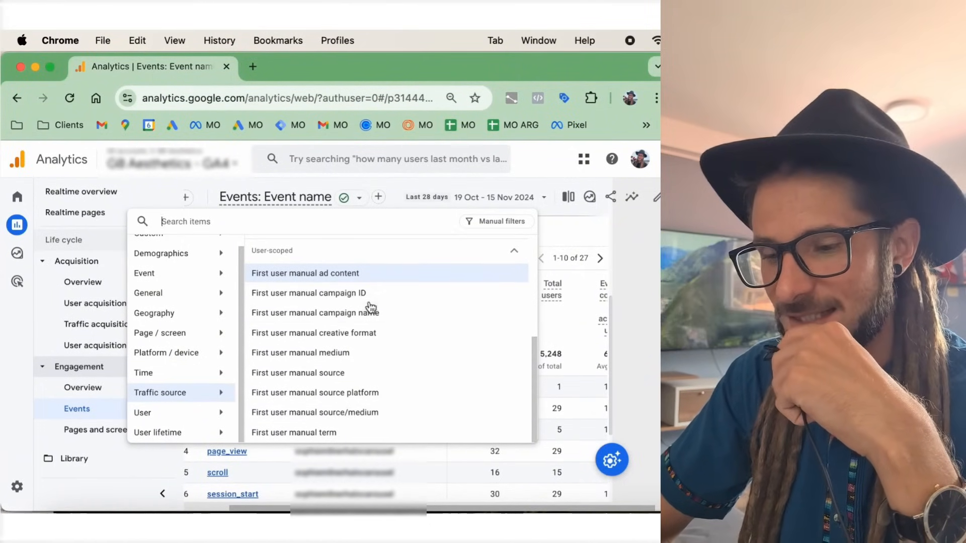
pyautogui.moveTo(371, 325)
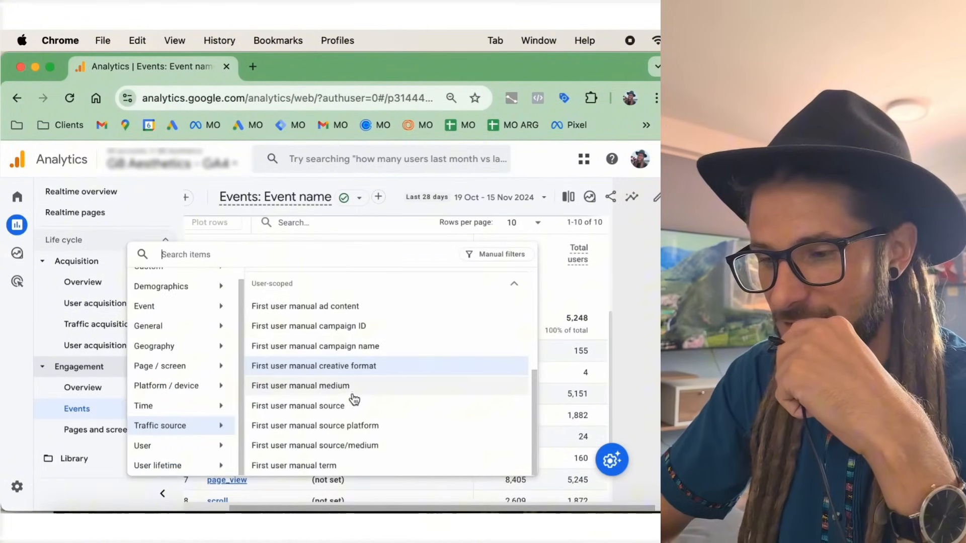
pyautogui.click(299, 385)
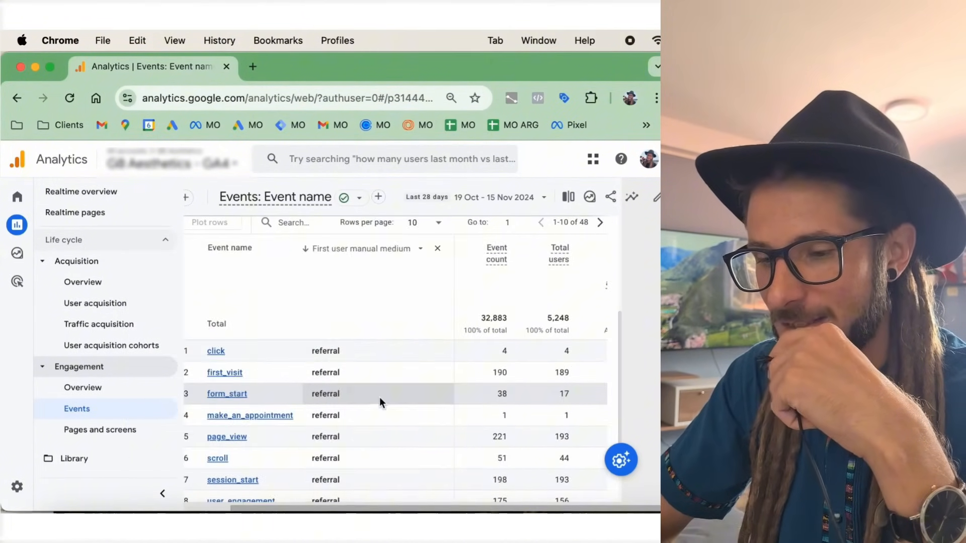
pyautogui.click(420, 248)
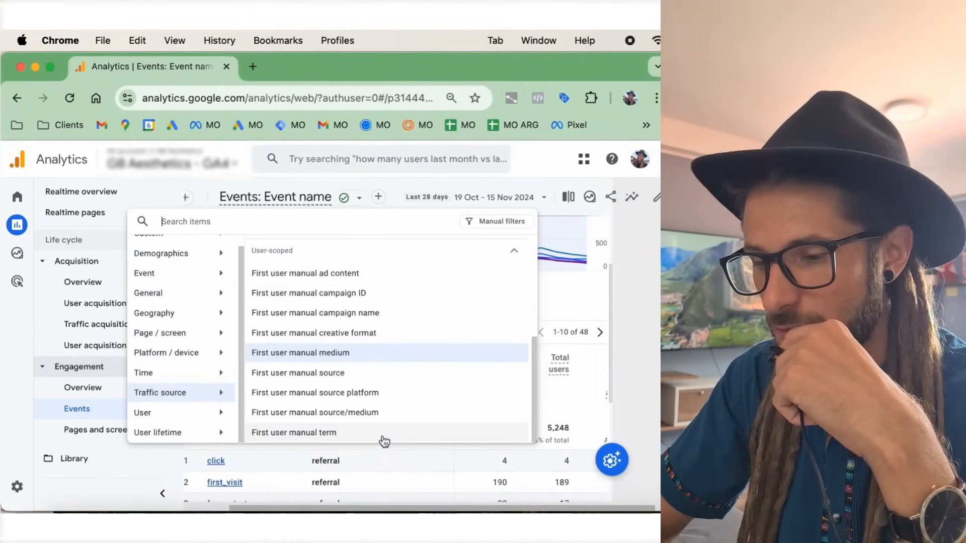
pyautogui.click(303, 272)
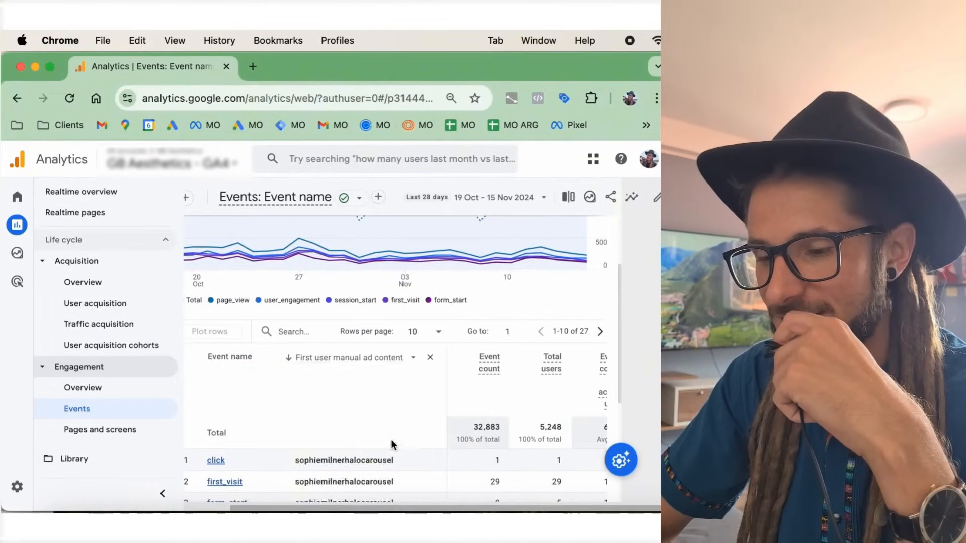
pyautogui.scroll(-3)
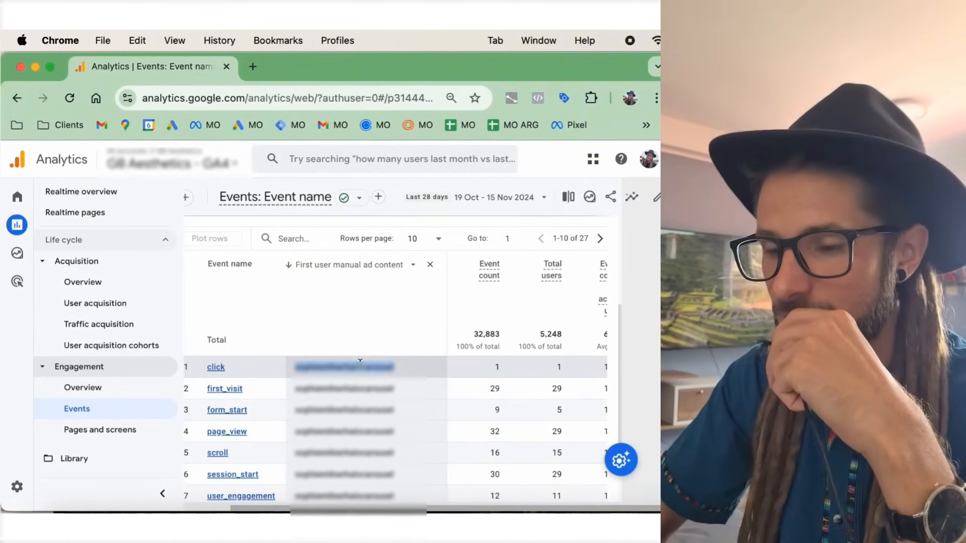
pyautogui.scroll(-3)
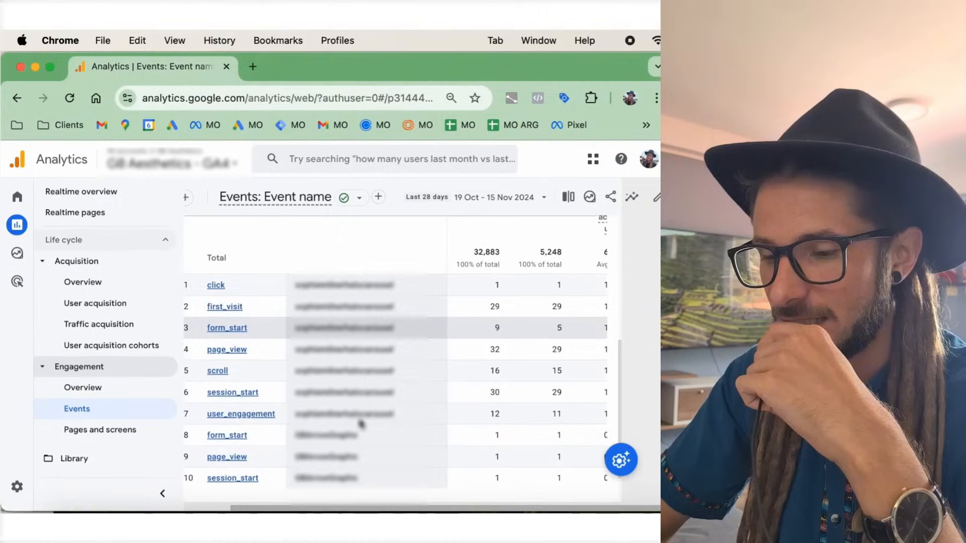
pyautogui.scroll(3)
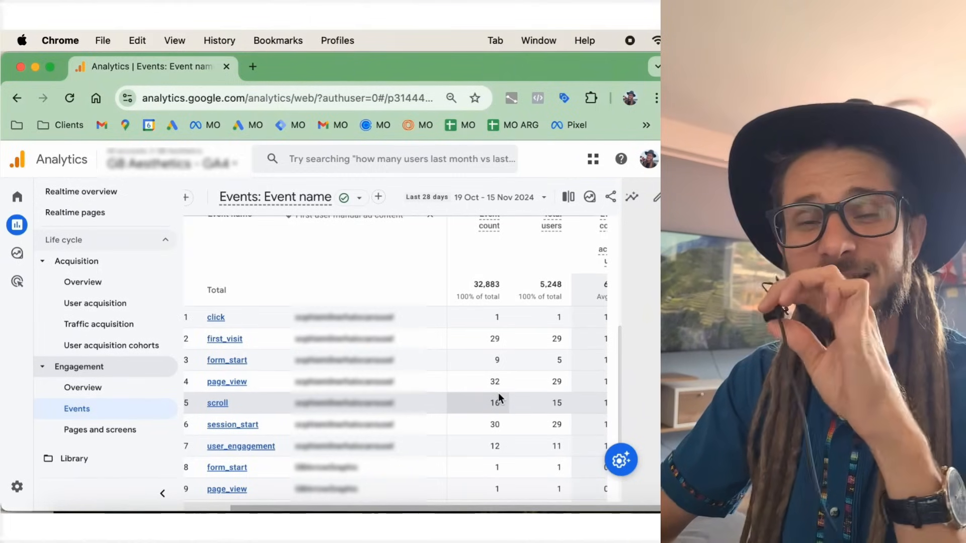
pyautogui.moveTo(331, 420)
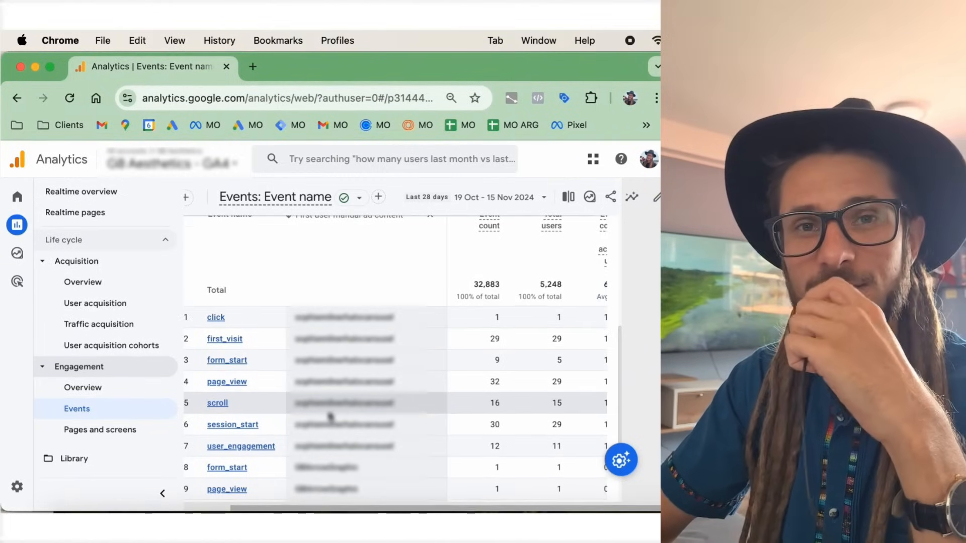
pyautogui.scroll(3)
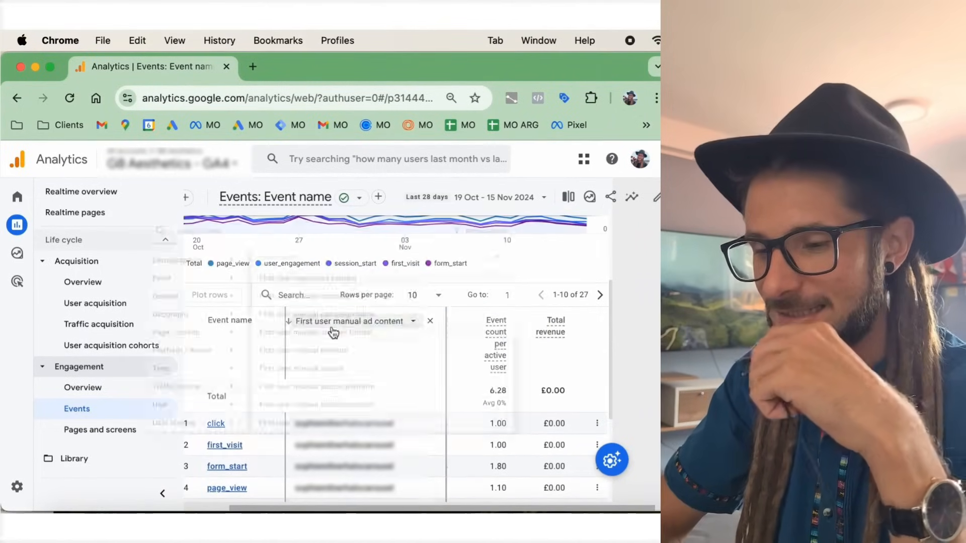
# Step: Break events down by Custom > Event Label, then view the Pages and screens report of views per page path
pyautogui.click(350, 321)
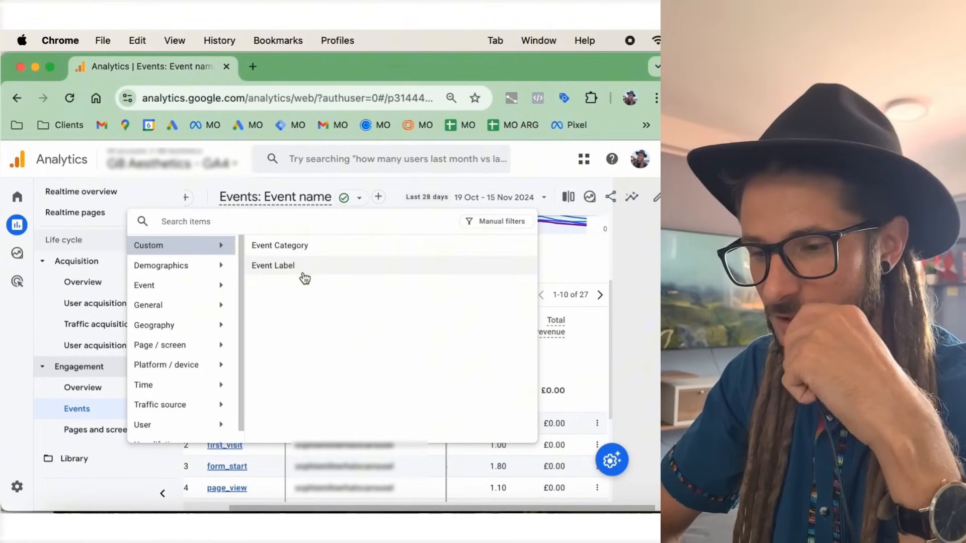
pyautogui.click(272, 266)
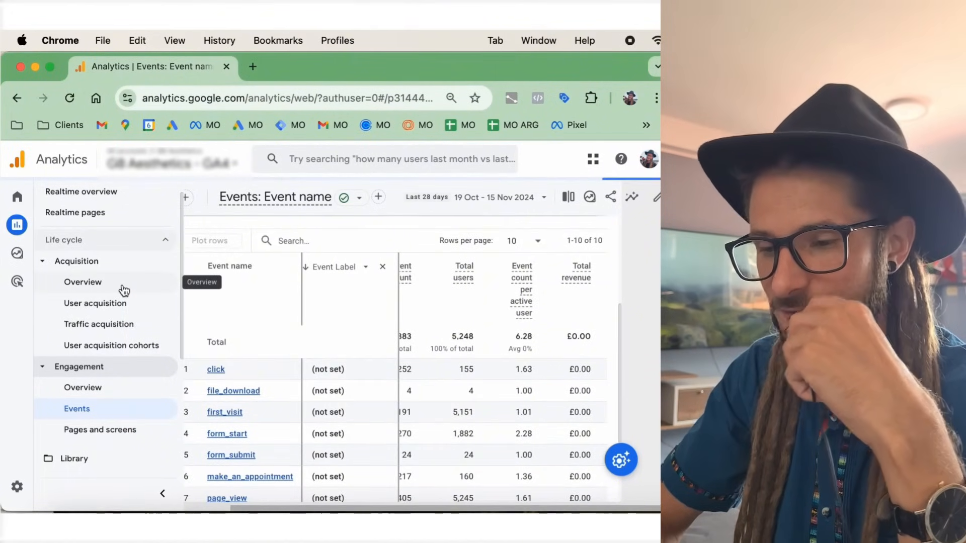
pyautogui.click(100, 430)
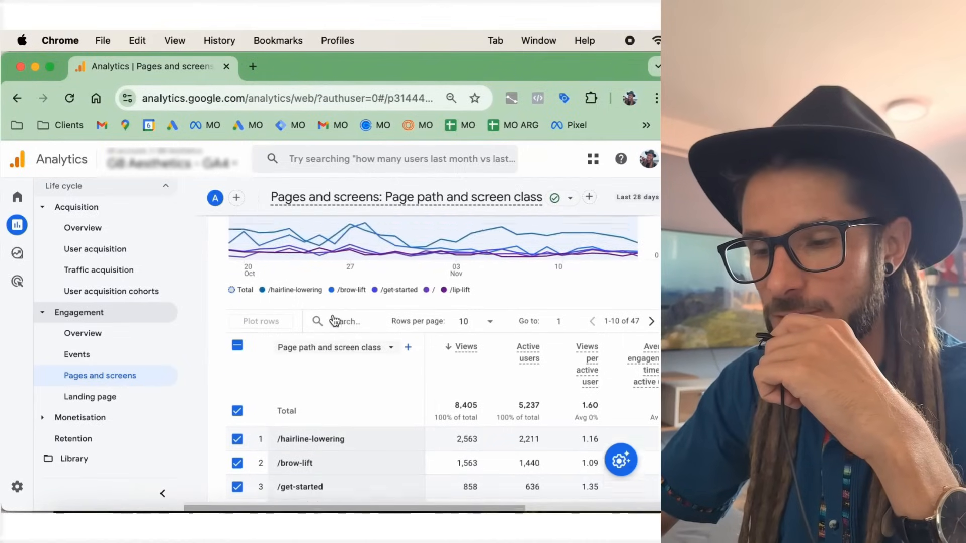
pyautogui.scroll(-3)
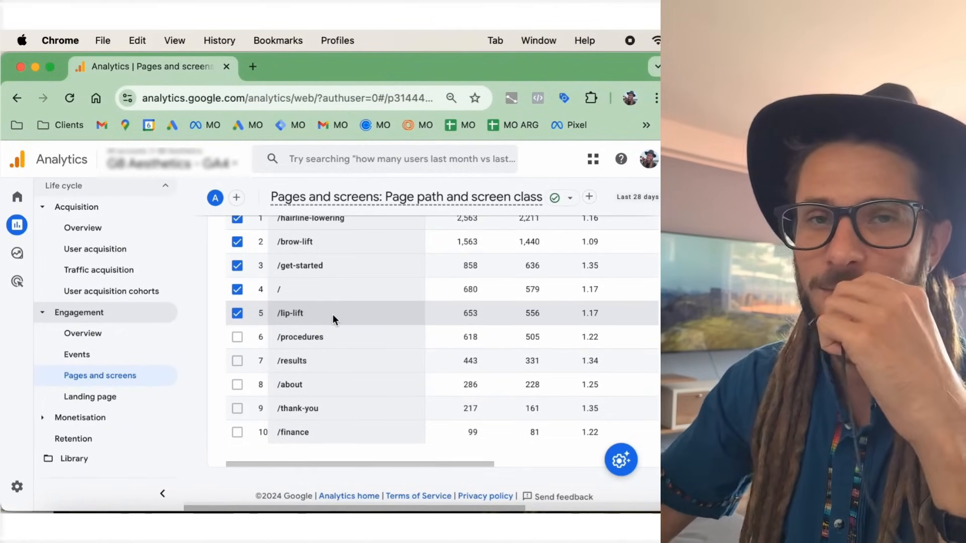
pyautogui.moveTo(379, 361)
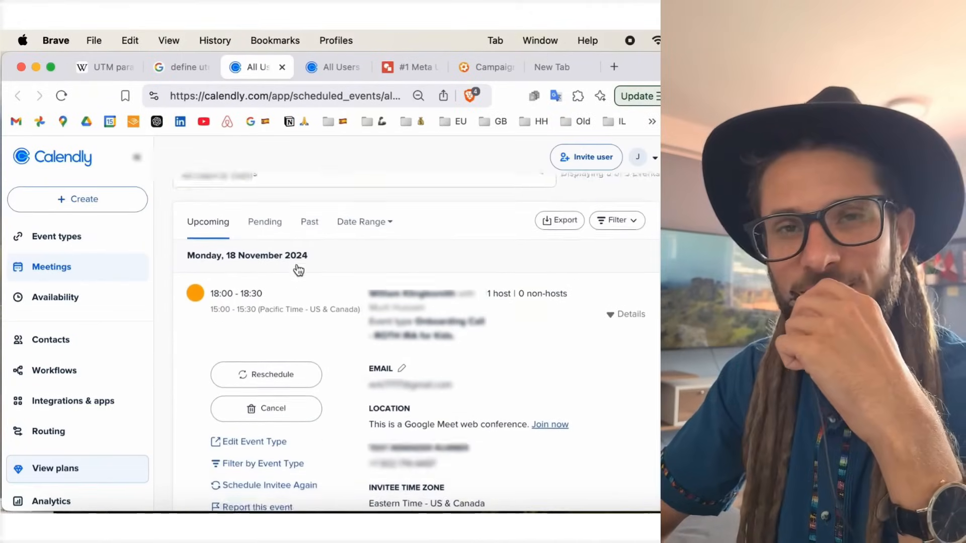
# Step: Scroll the 18 November booking's details to its UTM_Source=Facebook_Ads and UTM_Medium=Facebook_Mobile_Feed values
pyautogui.scroll(-3)
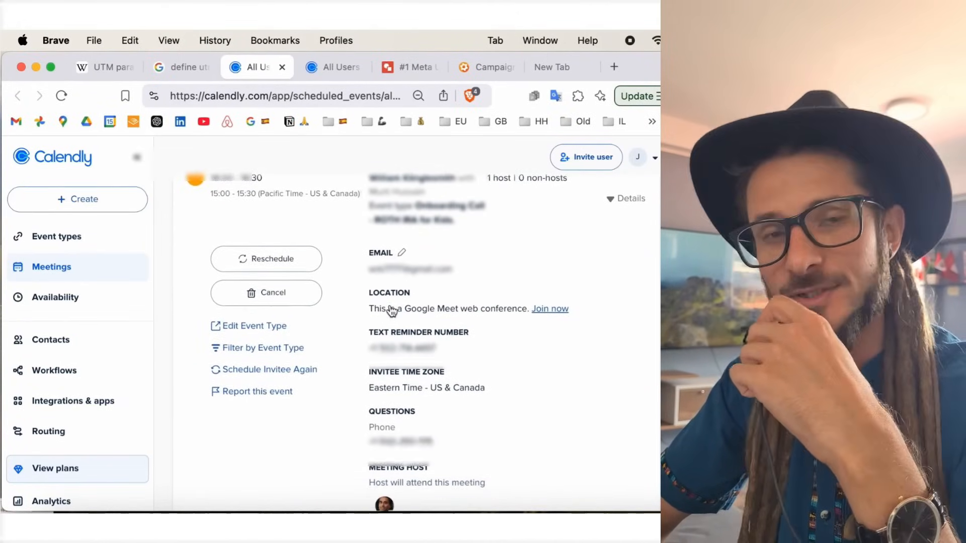
pyautogui.scroll(-3)
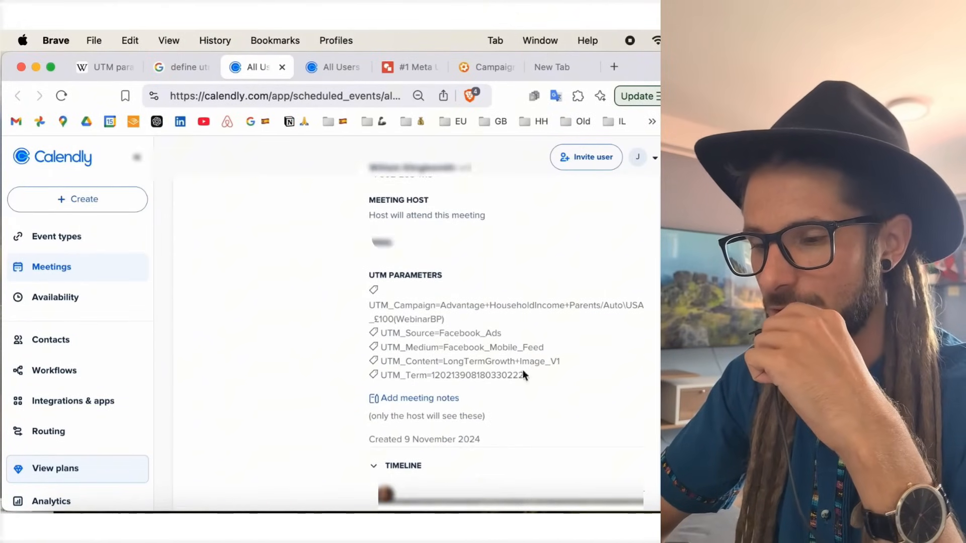
pyautogui.scroll(3)
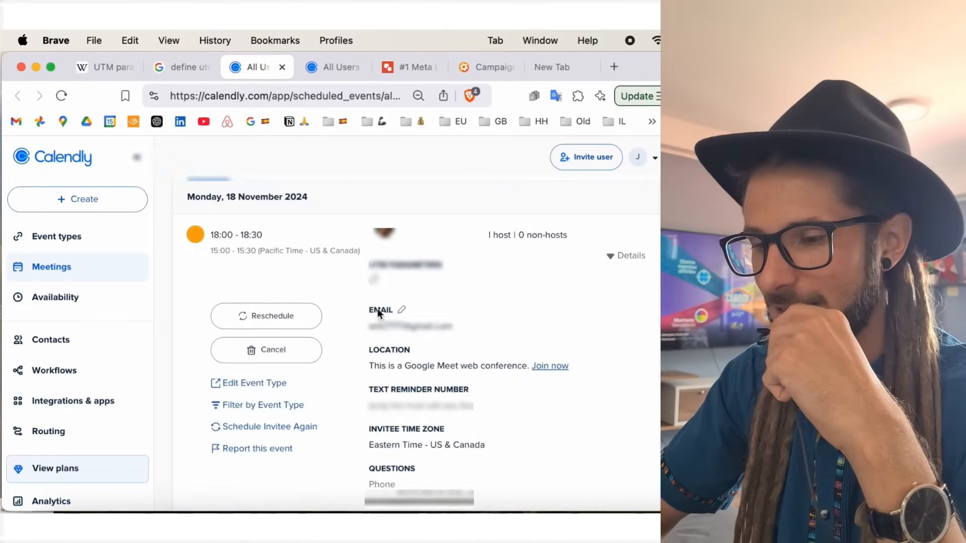
pyautogui.scroll(-3)
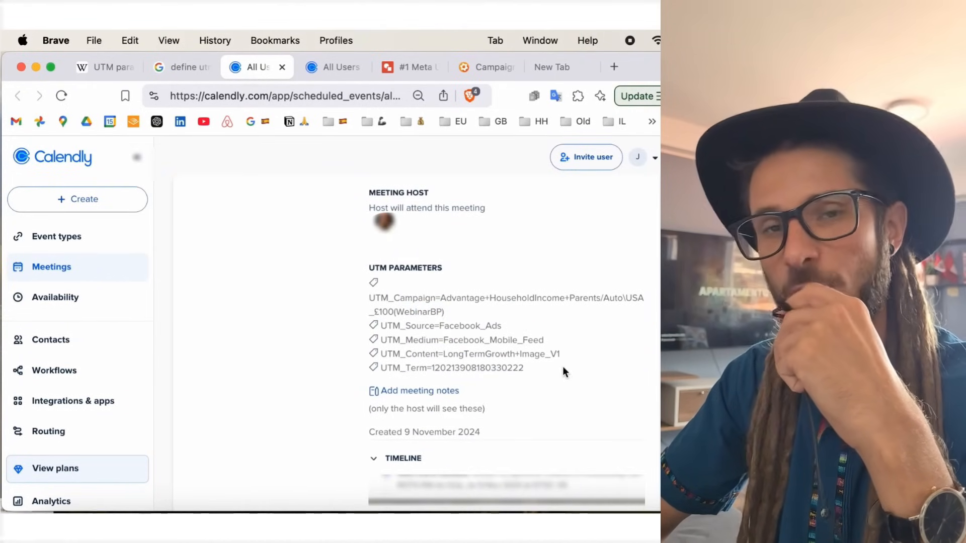
pyautogui.moveTo(549, 352)
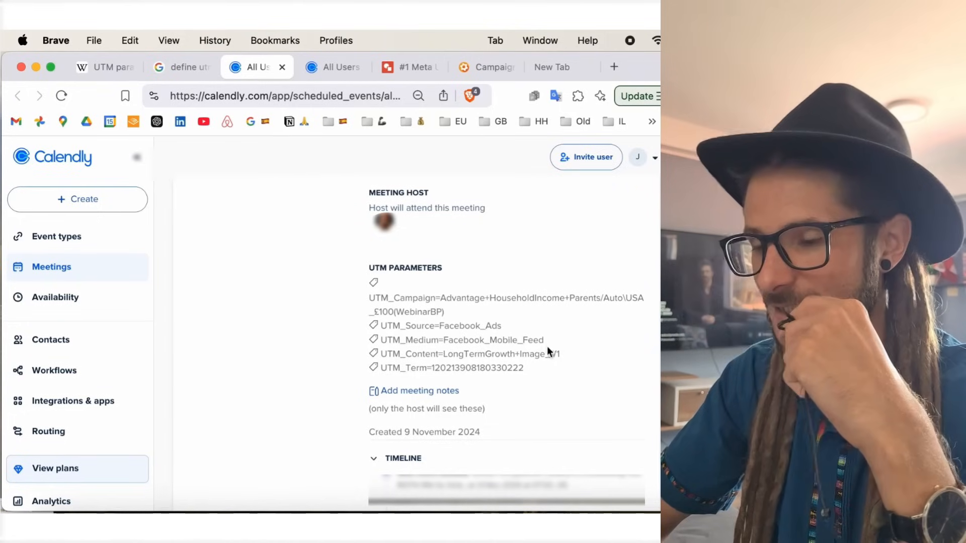
pyautogui.moveTo(567, 363)
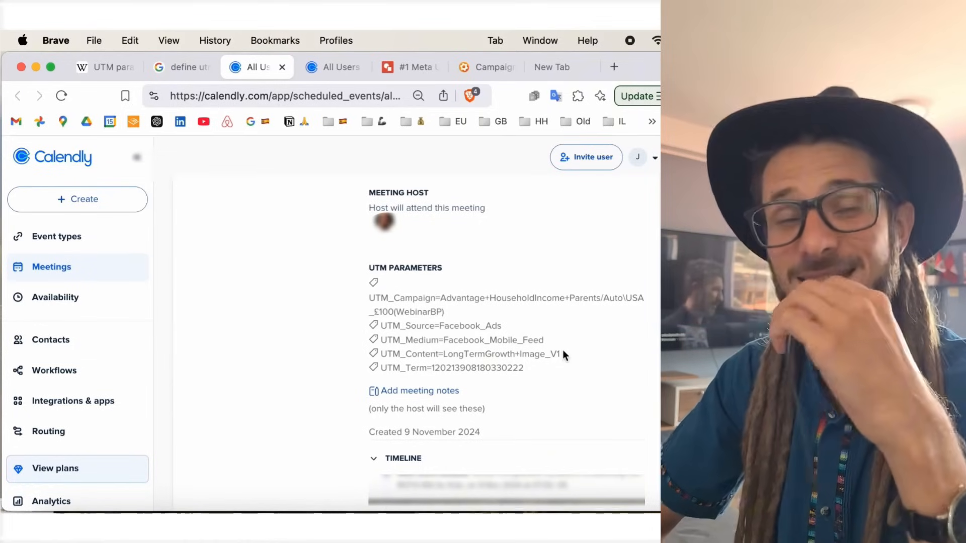
pyautogui.moveTo(559, 360)
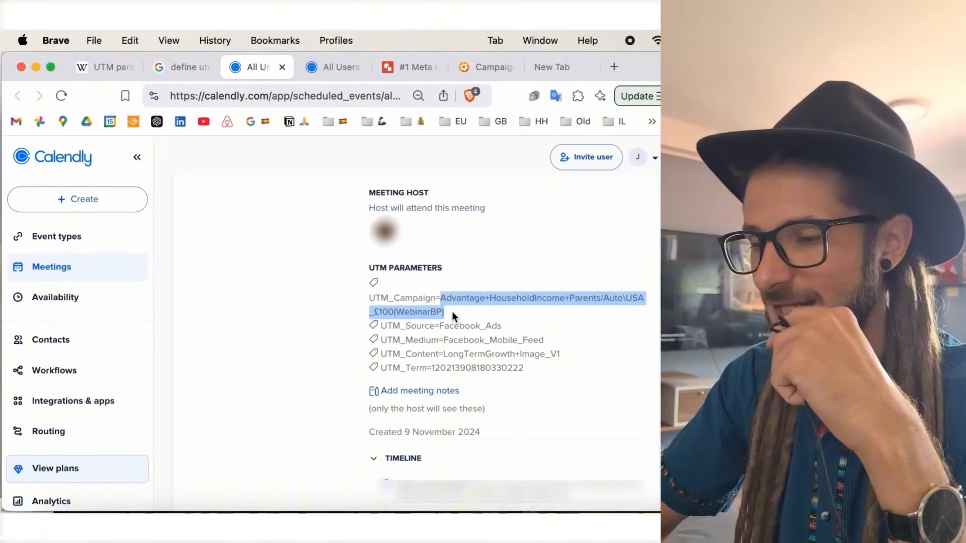
pyautogui.click(466, 308)
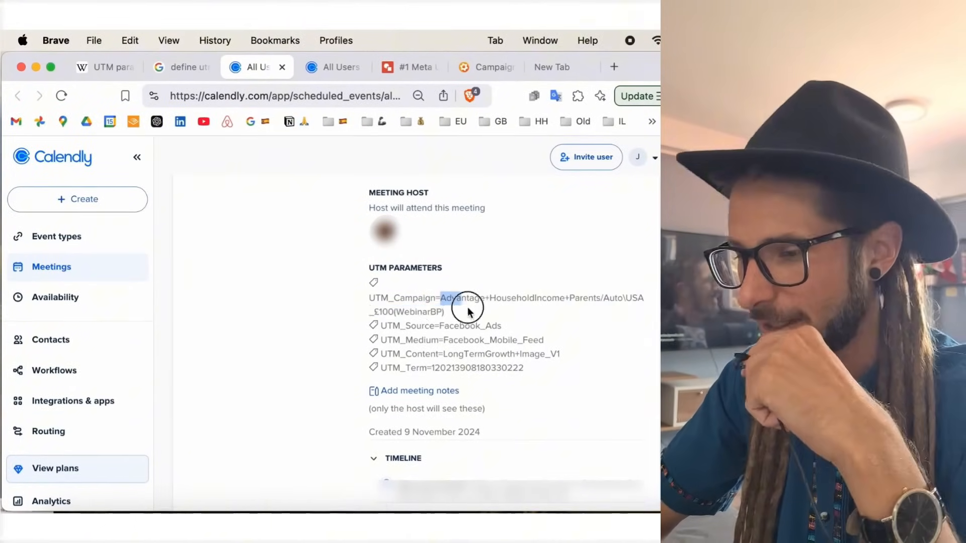
pyautogui.doubleClick(461, 298)
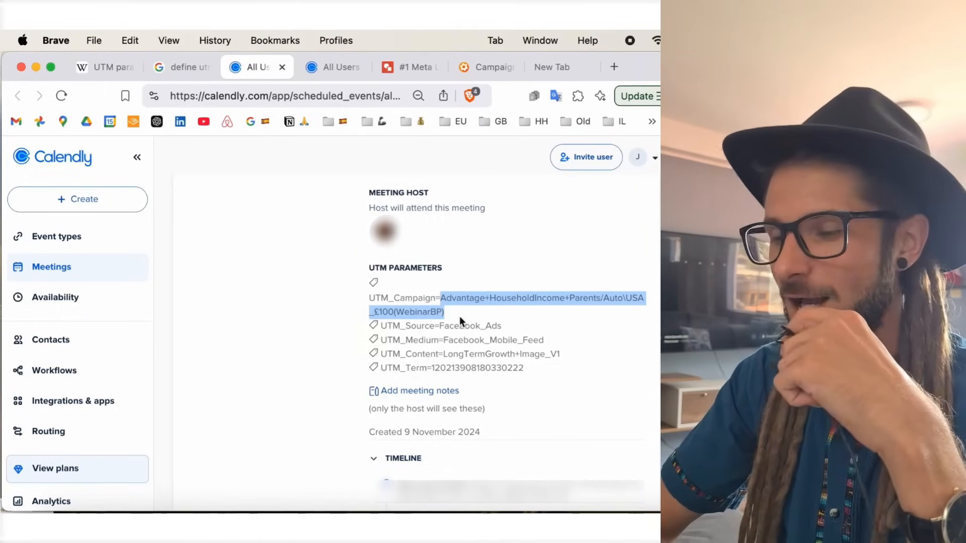
pyautogui.click(441, 312)
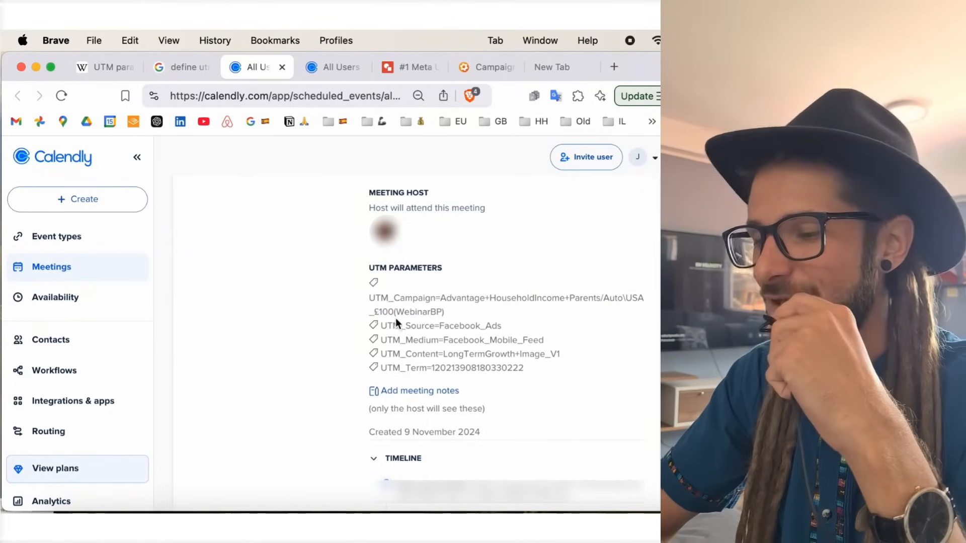
pyautogui.doubleClick(418, 312)
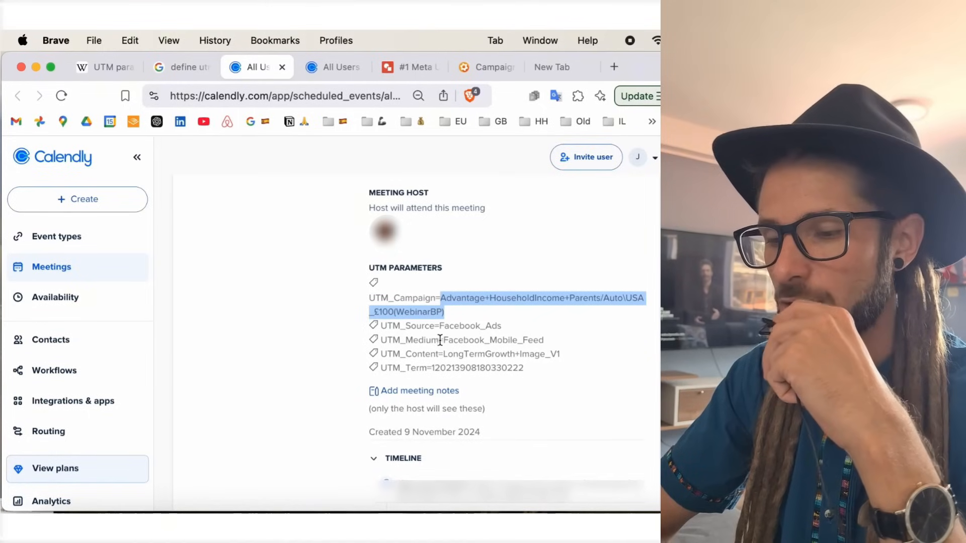
pyautogui.doubleClick(493, 339)
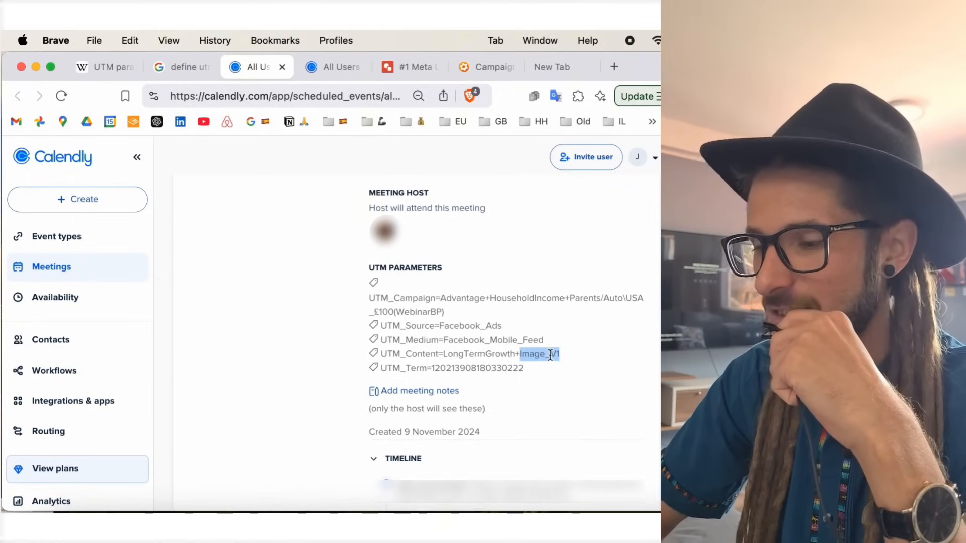
pyautogui.doubleClick(474, 353)
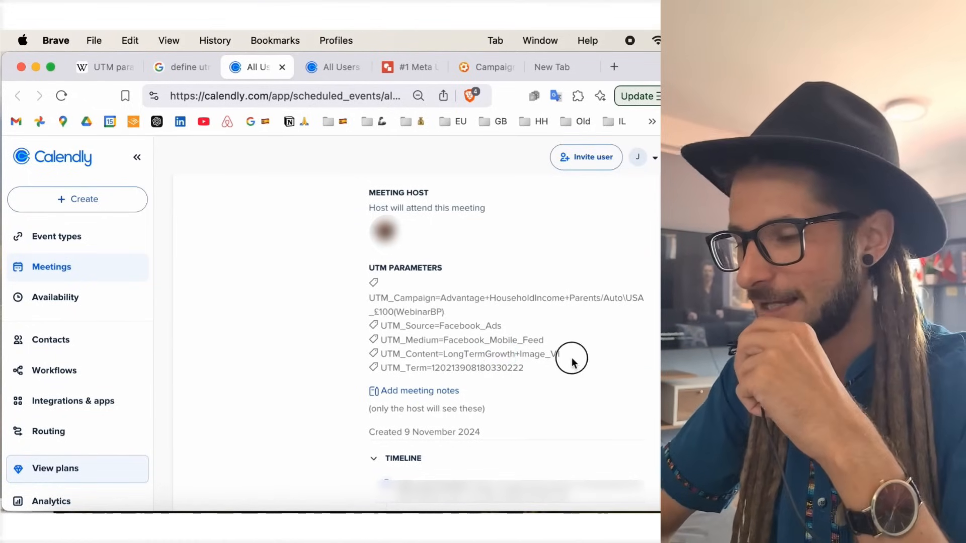
pyautogui.moveTo(398, 358)
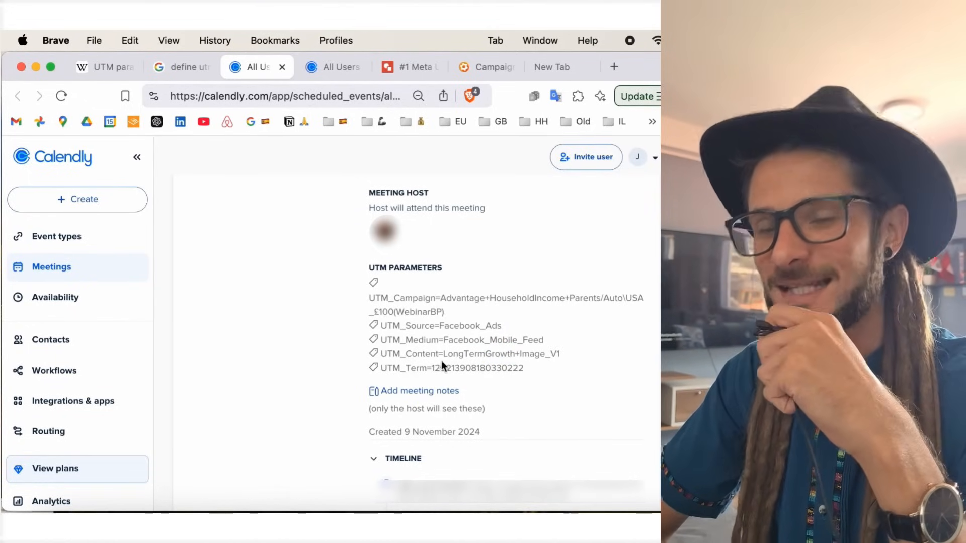
pyautogui.doubleClick(501, 353)
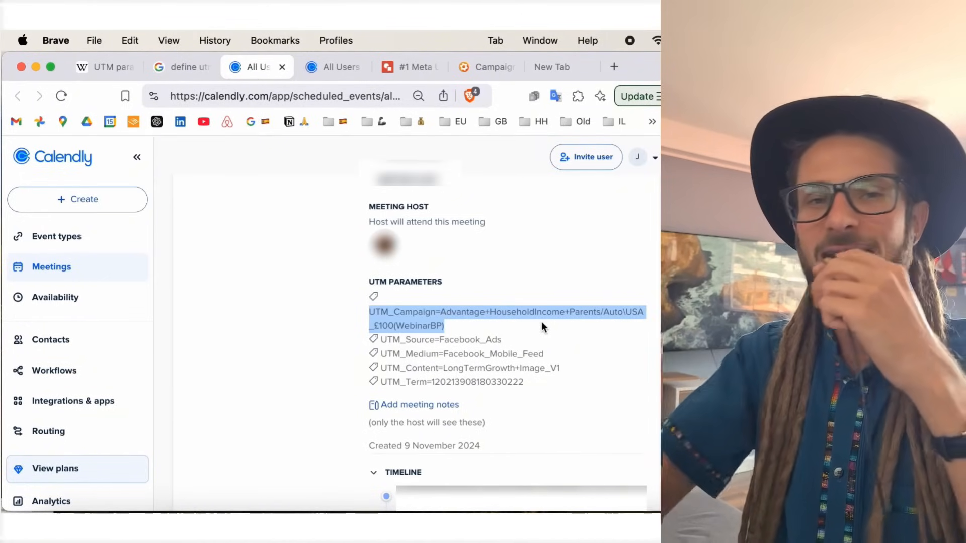
pyautogui.moveTo(553, 300)
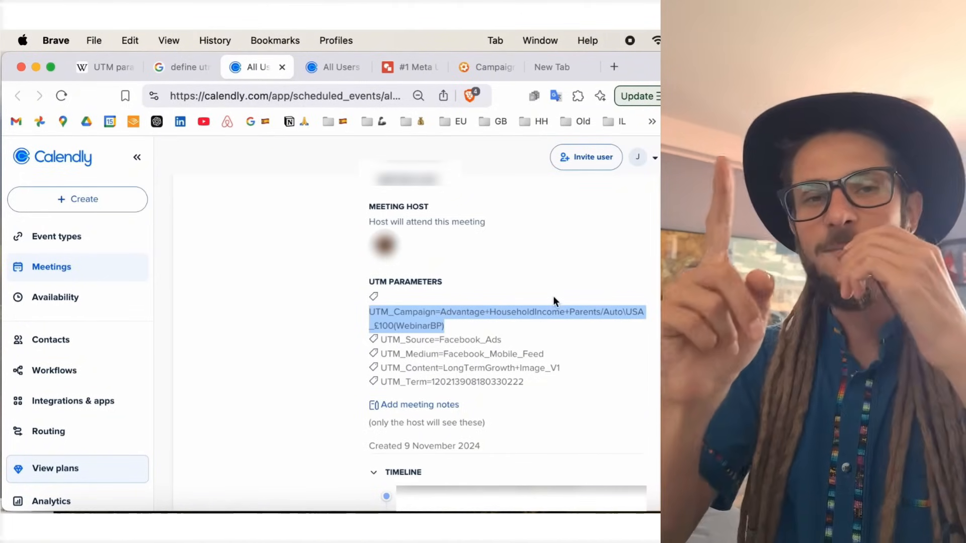
pyautogui.moveTo(257, 137)
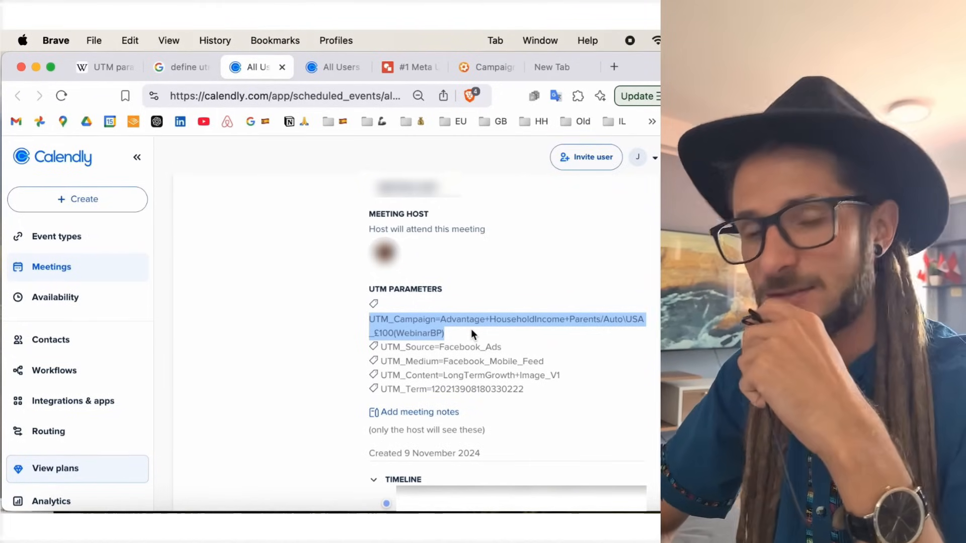
# Step: Highlight the booking's Advantage+ campaign line and then just the campaign name value
pyautogui.click(468, 345)
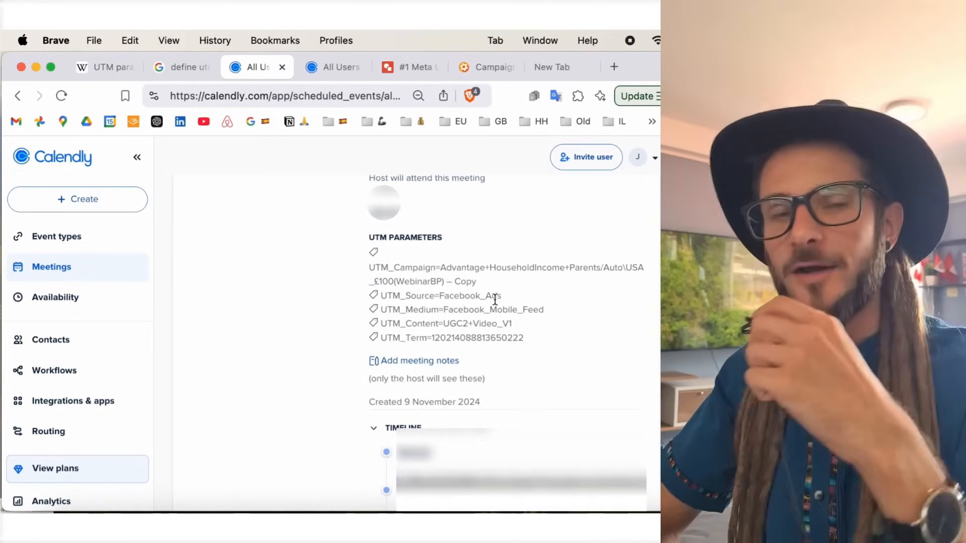
pyautogui.scroll(3)
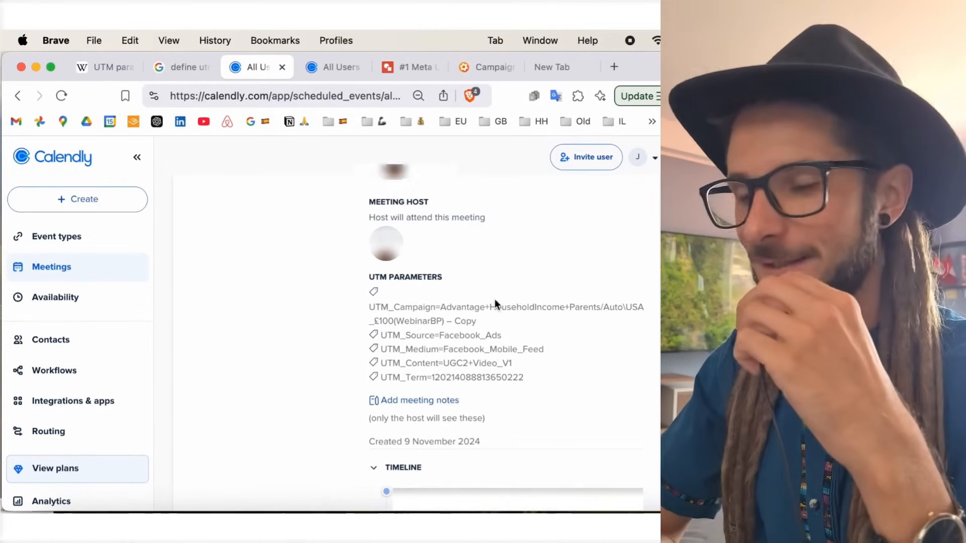
pyautogui.scroll(3)
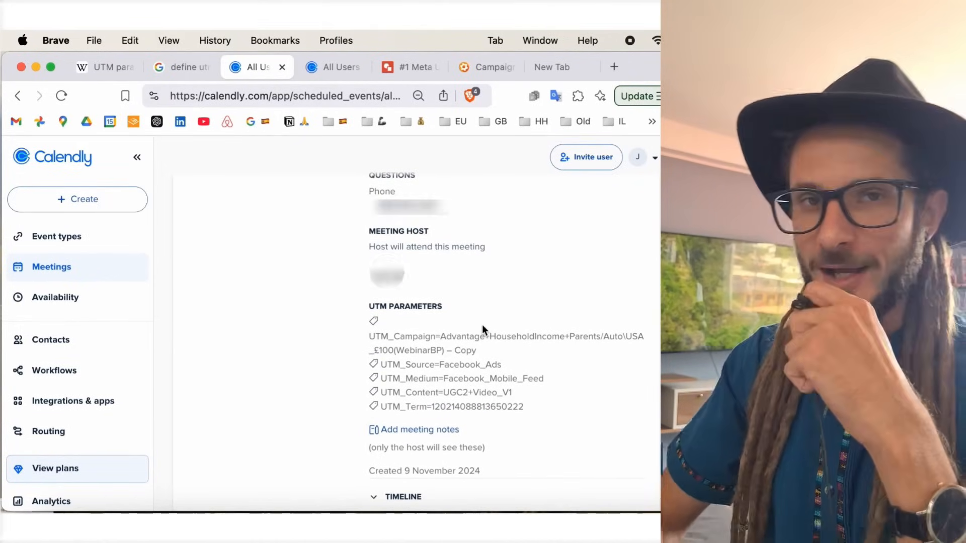
pyautogui.moveTo(471, 340)
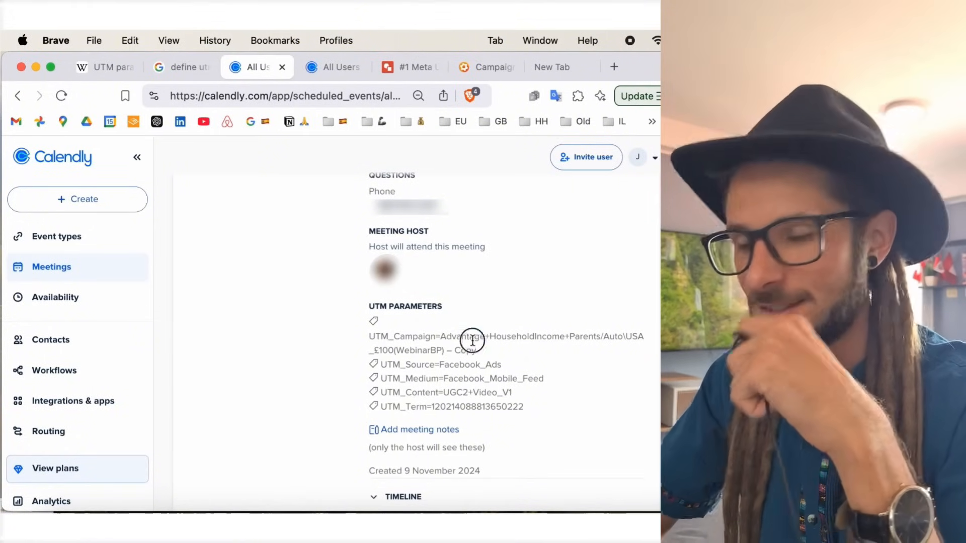
pyautogui.moveTo(520, 348)
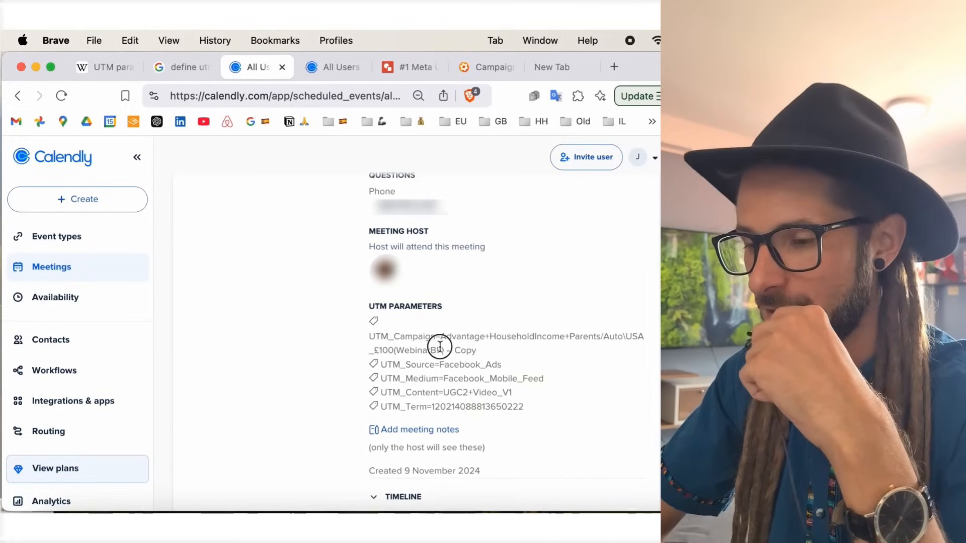
pyautogui.doubleClick(444, 343)
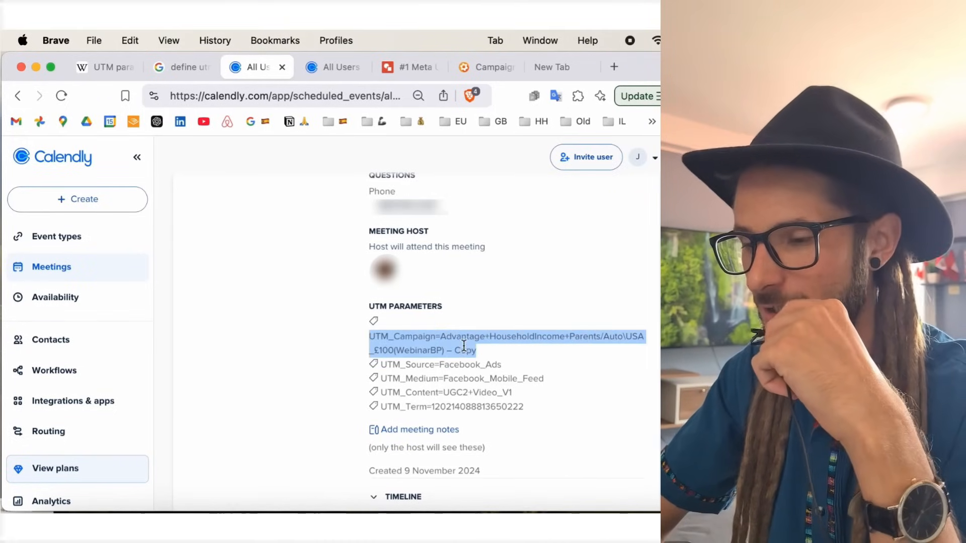
pyautogui.moveTo(418, 336)
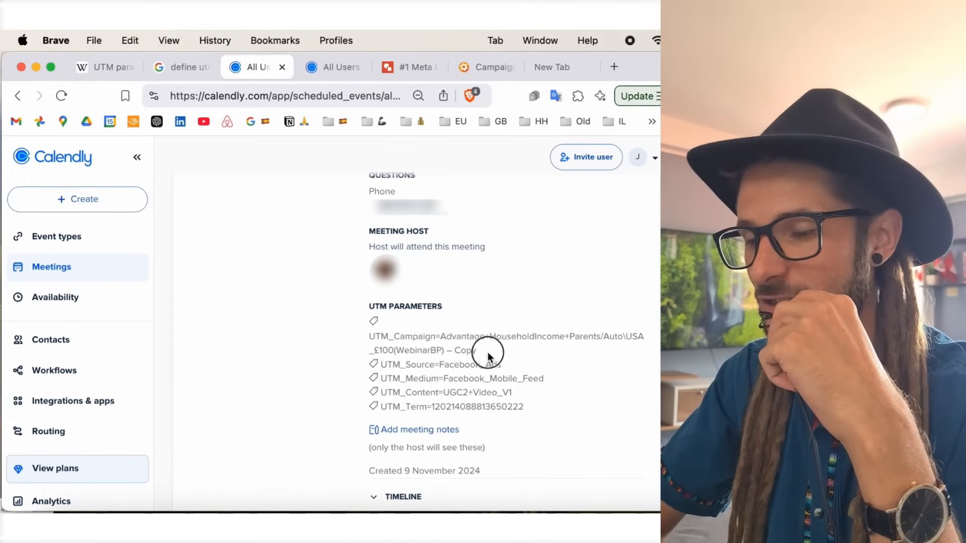
pyautogui.doubleClick(487, 343)
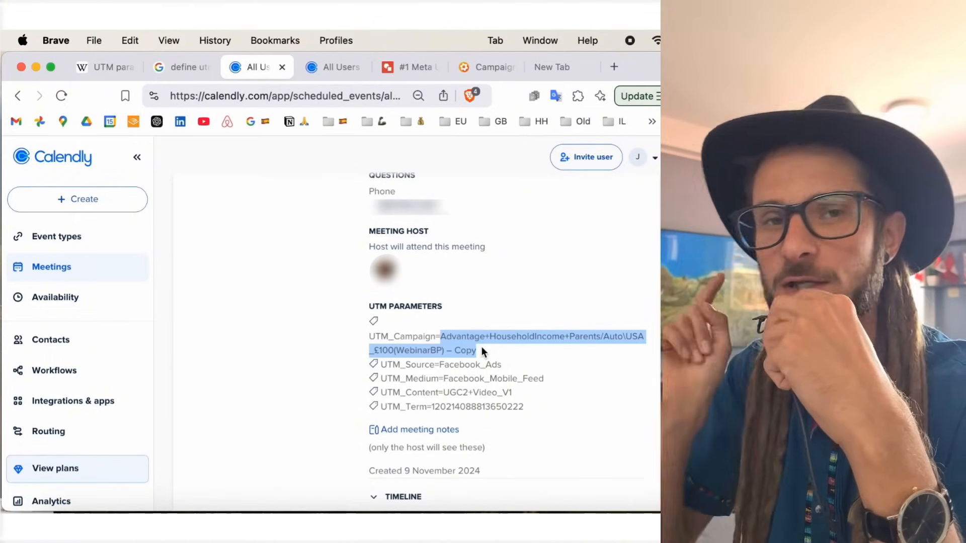
pyautogui.moveTo(317, 163)
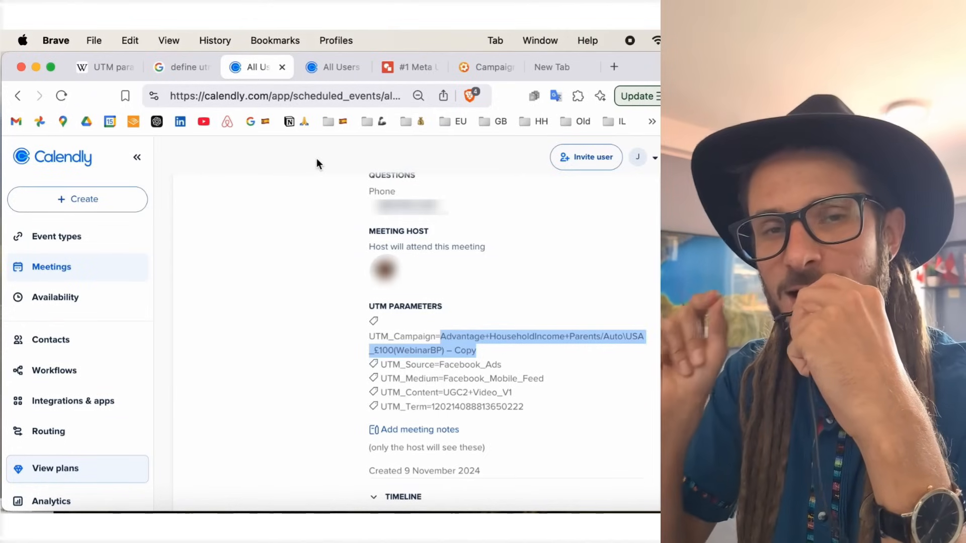
pyautogui.moveTo(429, 323)
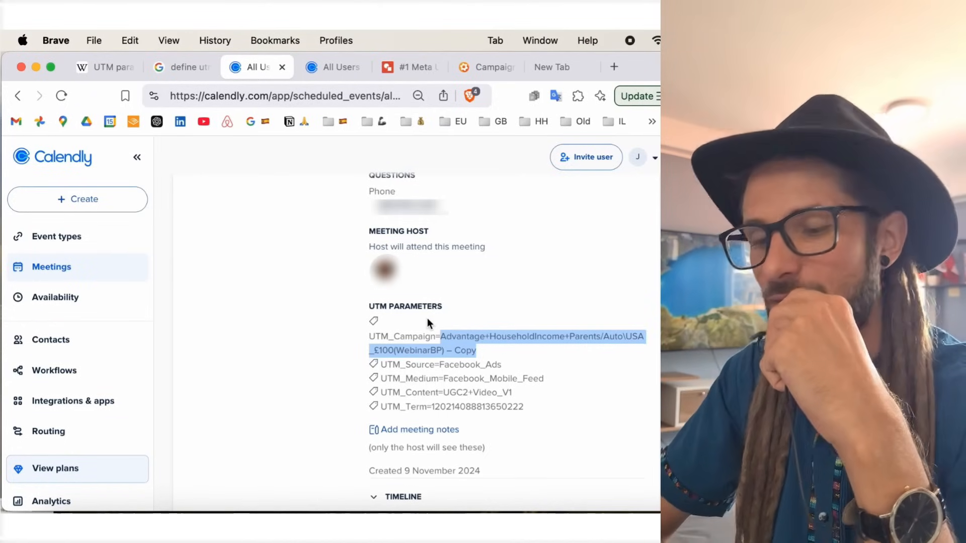
pyautogui.moveTo(484, 336)
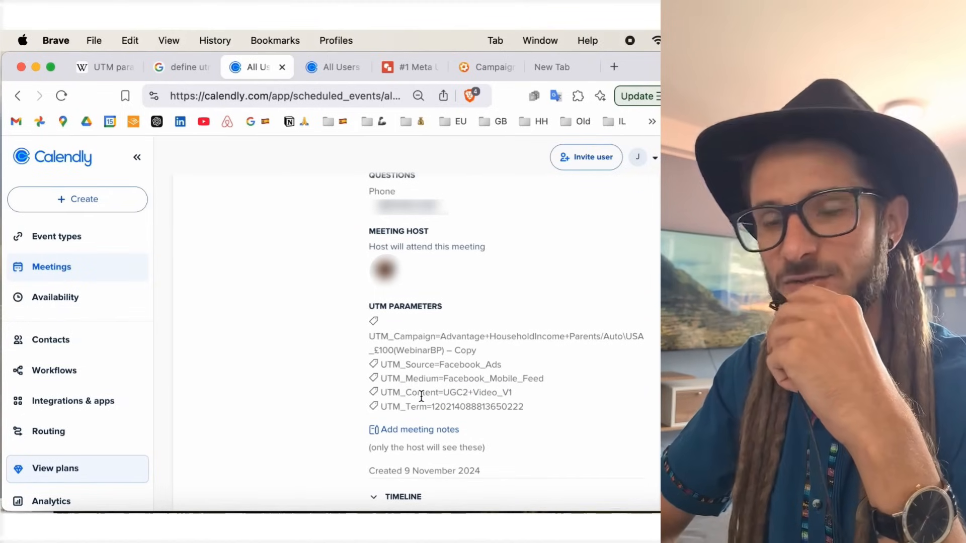
# Step: Highlight the booking's content value UGC2+Video_V1
pyautogui.doubleClick(455, 393)
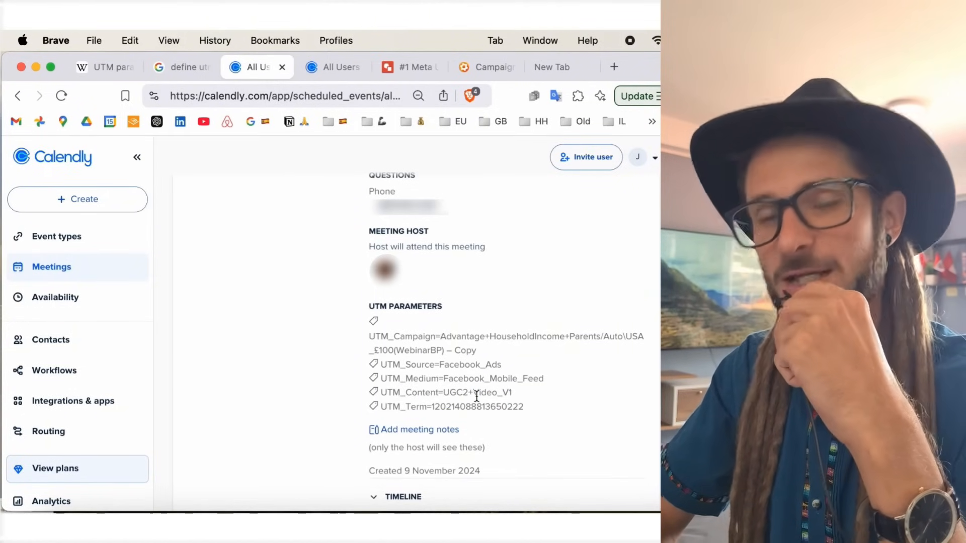
pyautogui.doubleClick(486, 393)
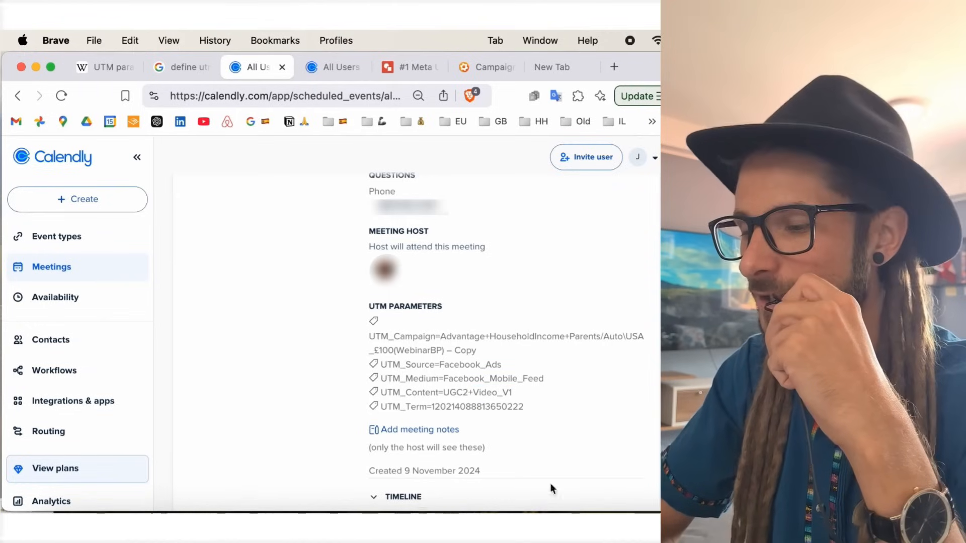
pyautogui.moveTo(562, 412)
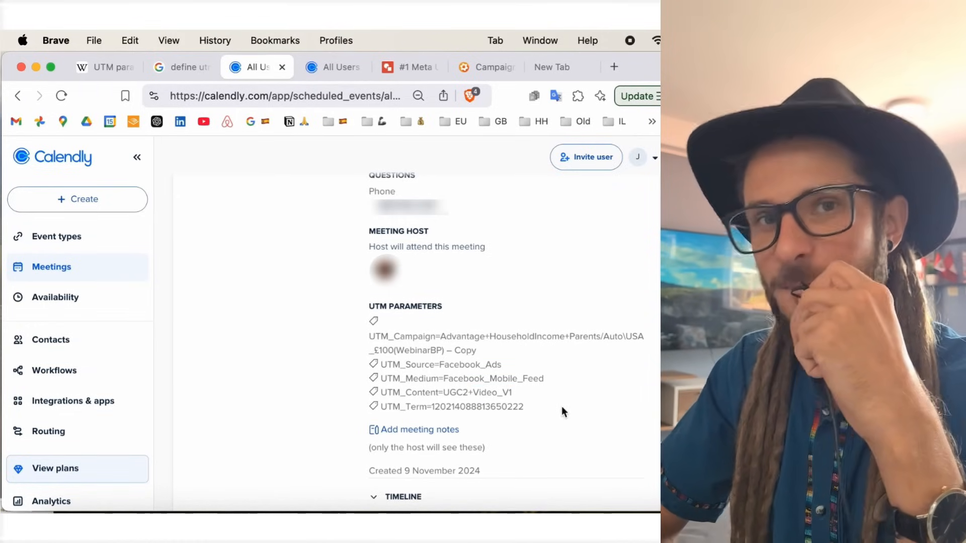
pyautogui.moveTo(531, 361)
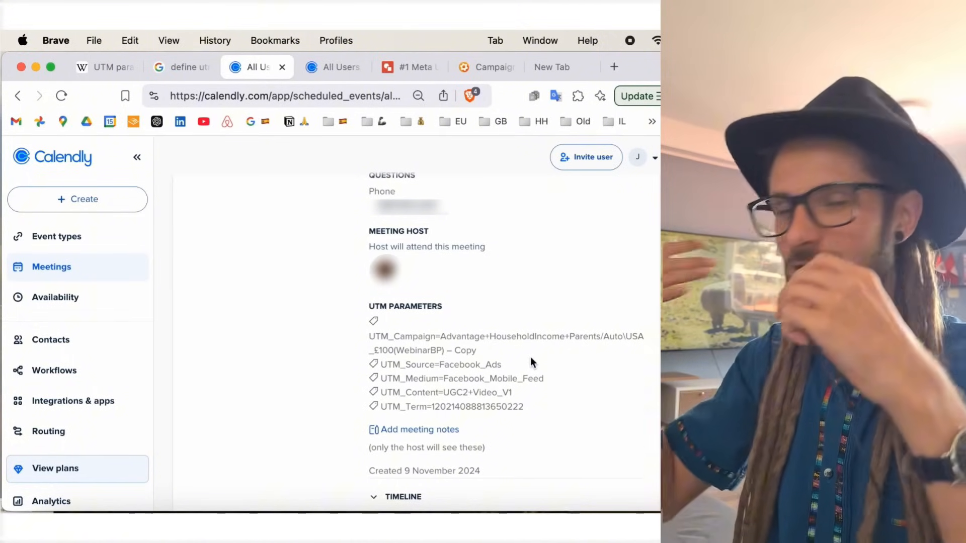
# Step: Switch to the #1 Meta UTM template drawing and highlight its adset.name and parameter lines
pyautogui.click(409, 68)
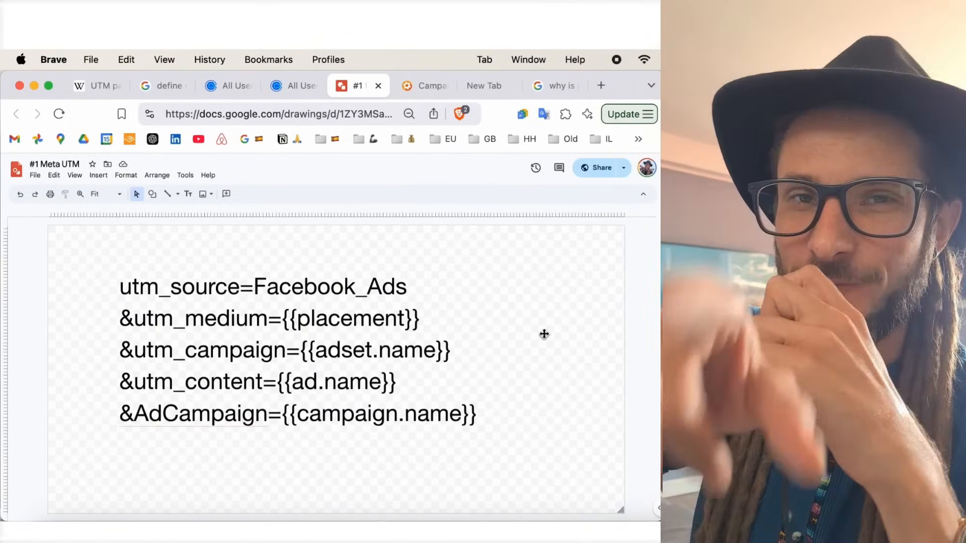
pyautogui.moveTo(494, 326)
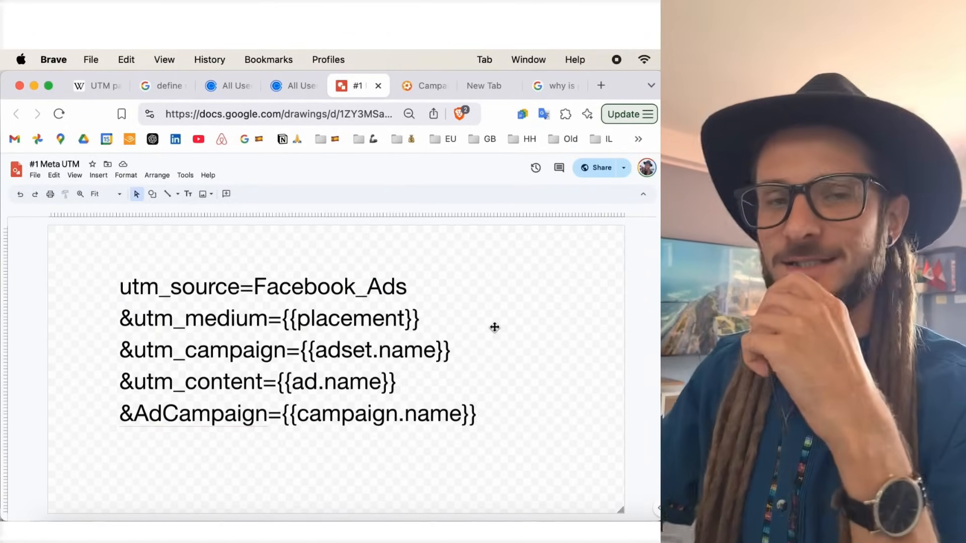
pyautogui.moveTo(308, 342)
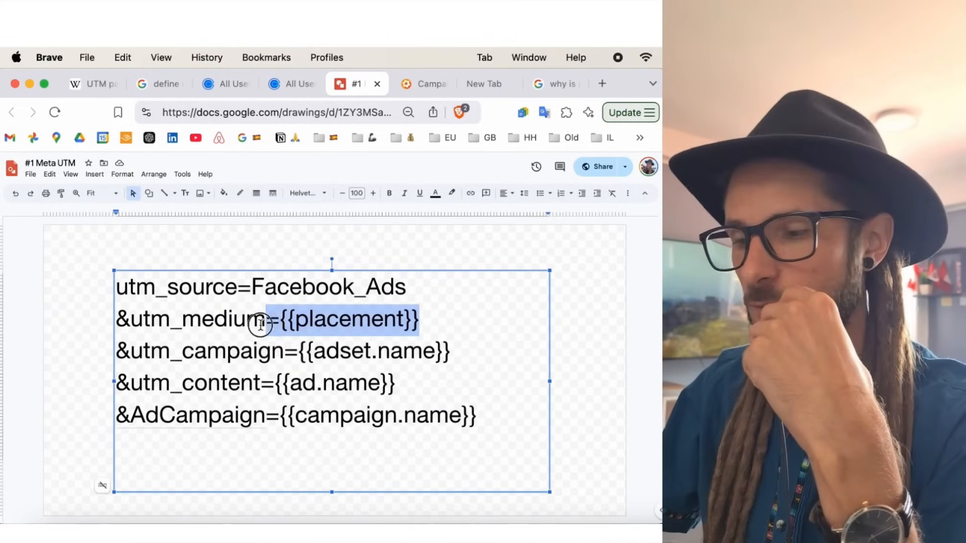
pyautogui.moveTo(243, 357)
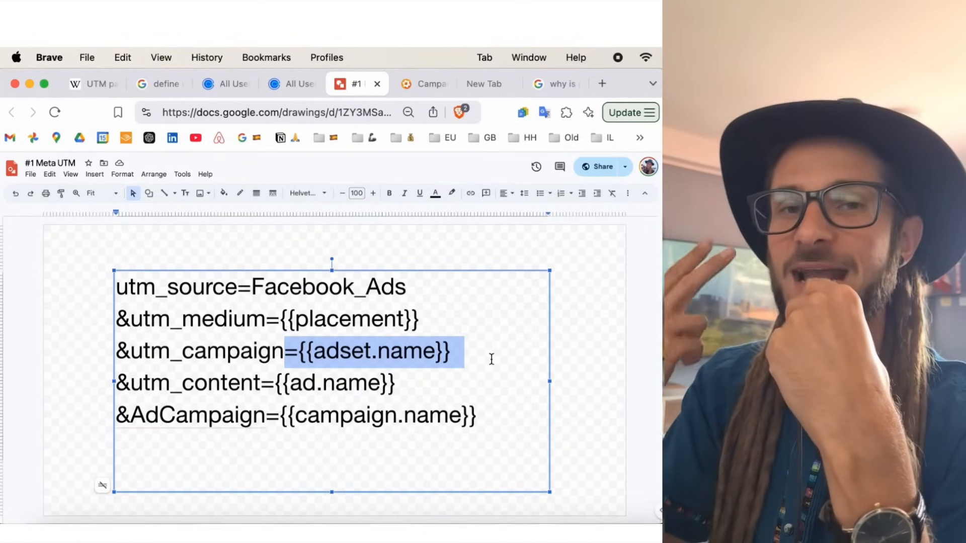
pyautogui.click(247, 383)
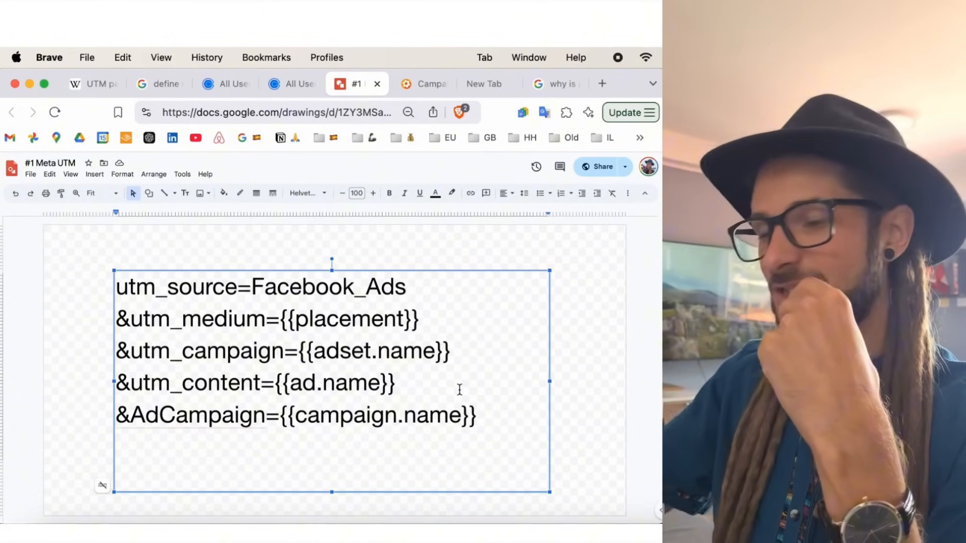
pyautogui.click(397, 382)
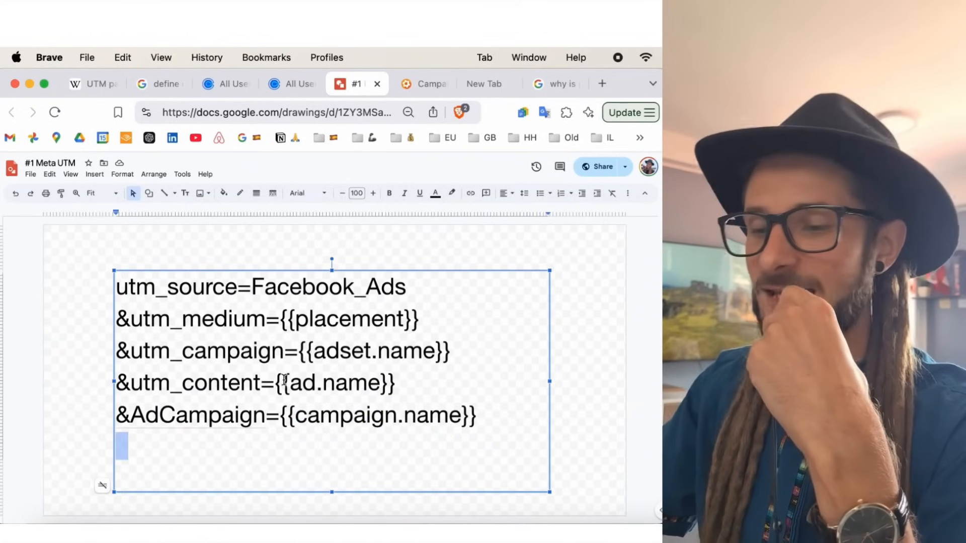
pyautogui.doubleClick(190, 415)
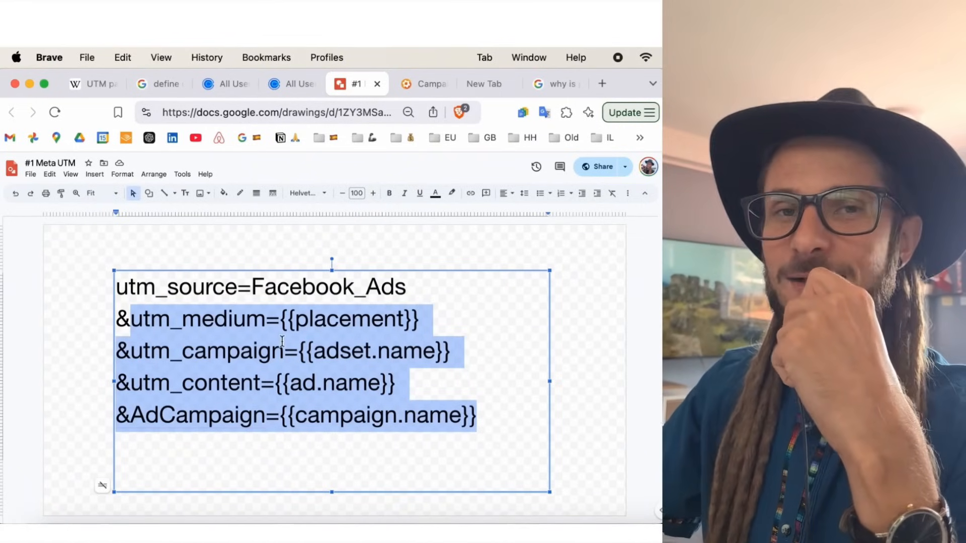
# Step: Clear the highlights and move on to Google's Campaign URL Builder form
pyautogui.click(609, 404)
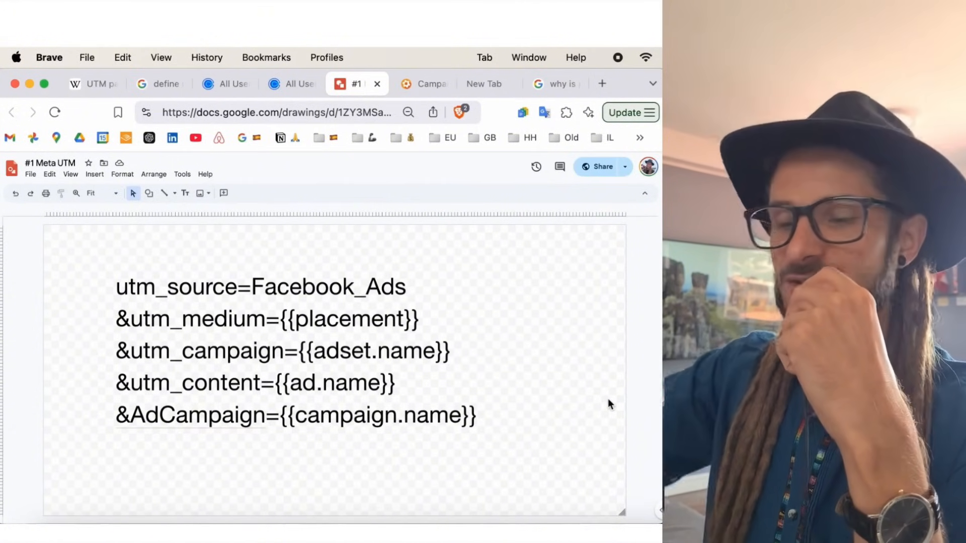
pyautogui.moveTo(487, 355)
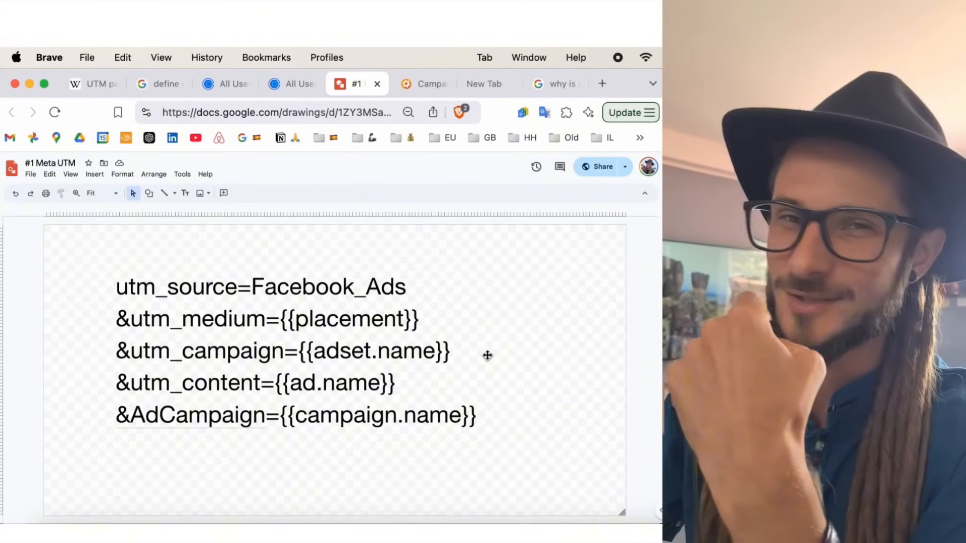
pyautogui.click(424, 84)
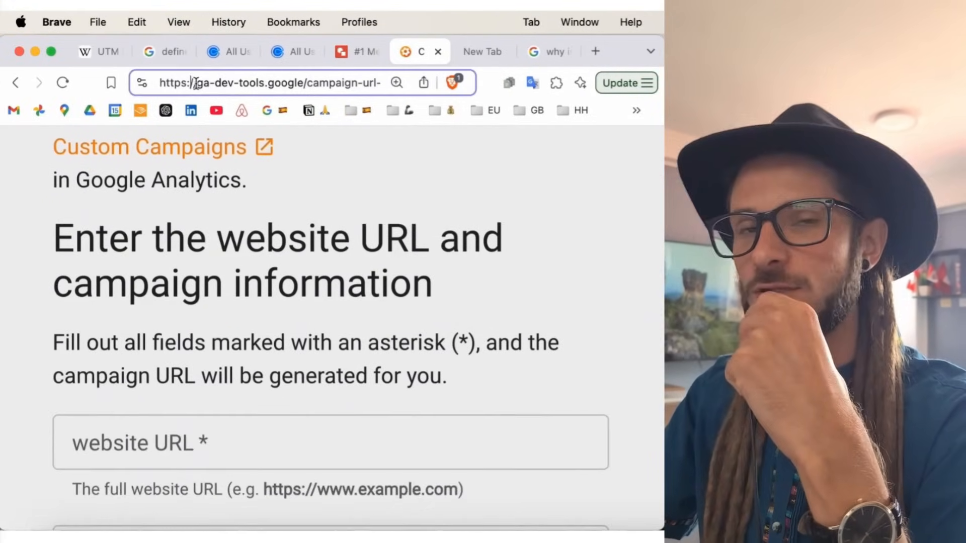
pyautogui.moveTo(256, 99)
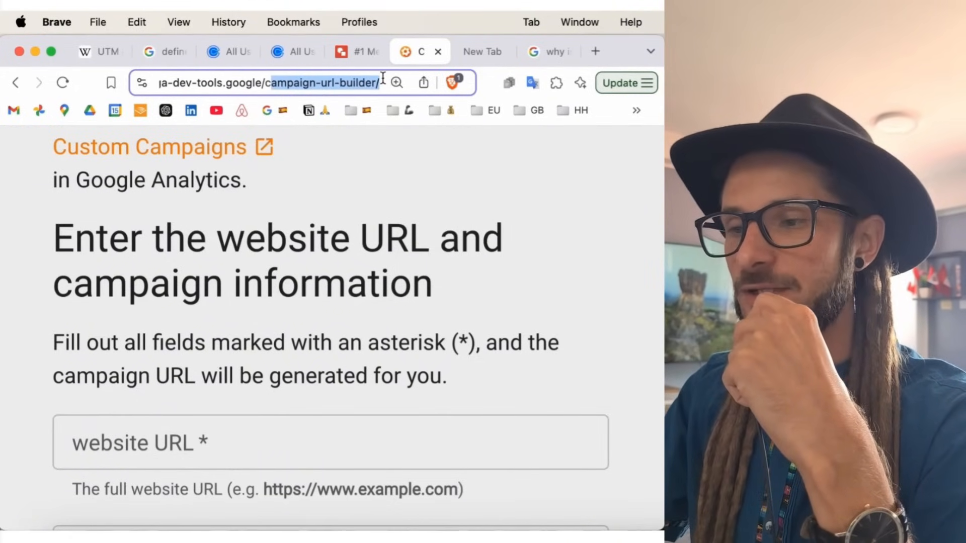
pyautogui.moveTo(265, 110)
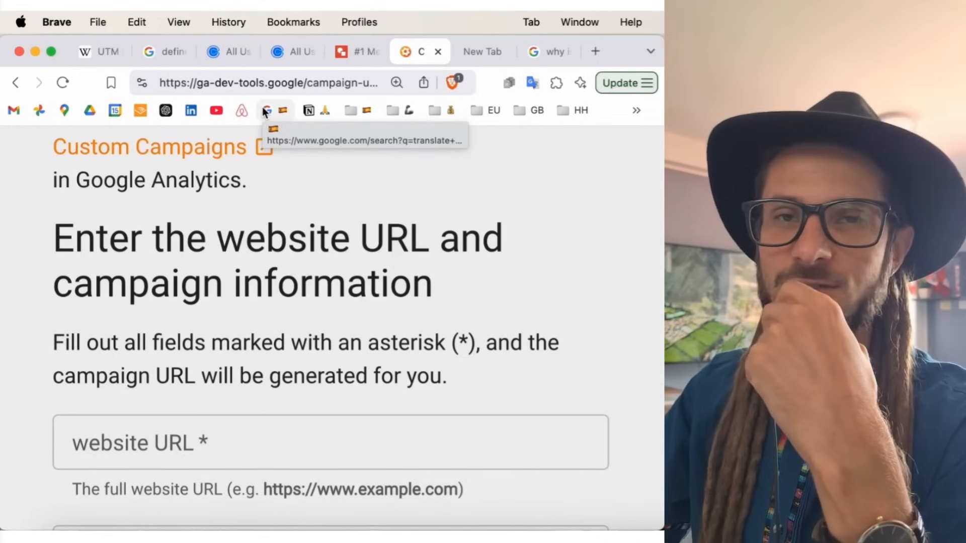
# Step: Scroll the Campaign URL Builder page to bring the campaign source, medium and name fields into view
pyautogui.scroll(-3)
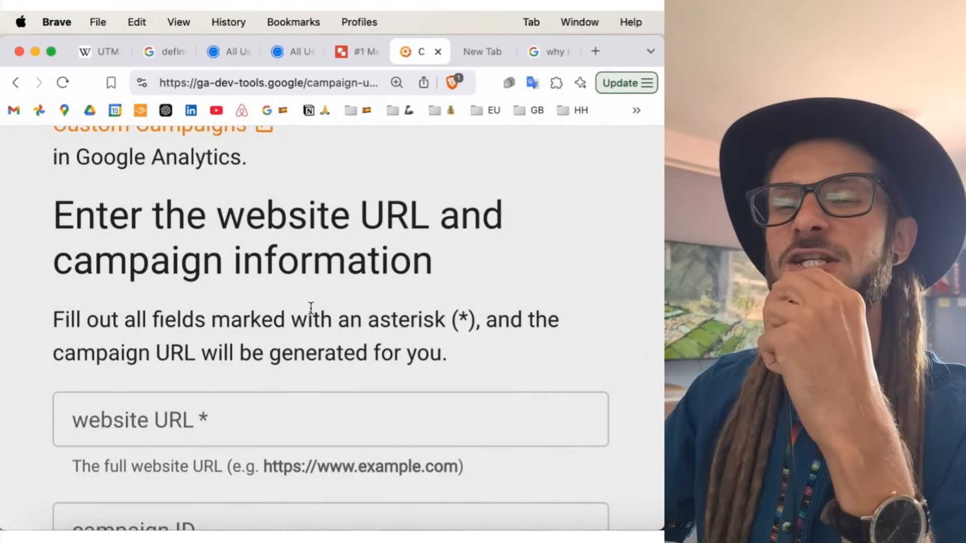
pyautogui.scroll(-3)
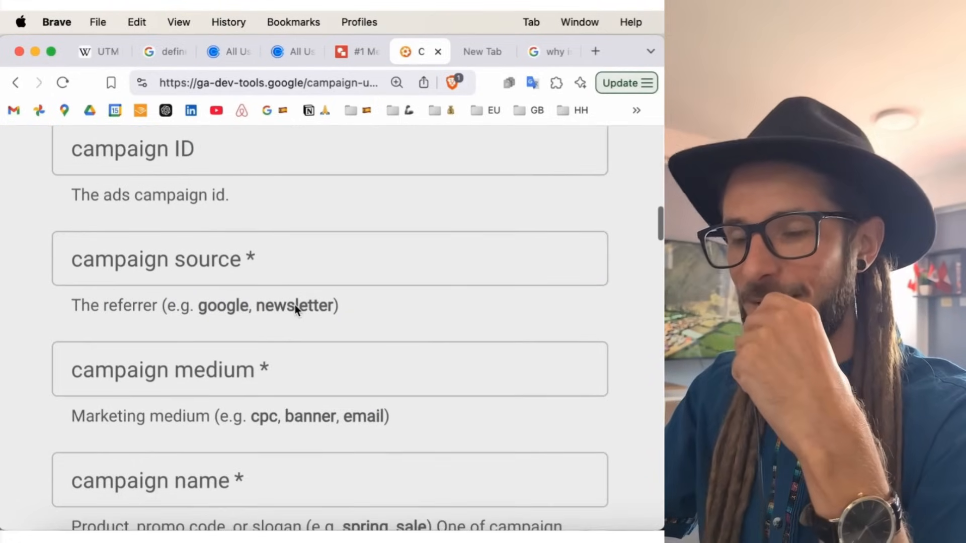
pyautogui.scroll(3)
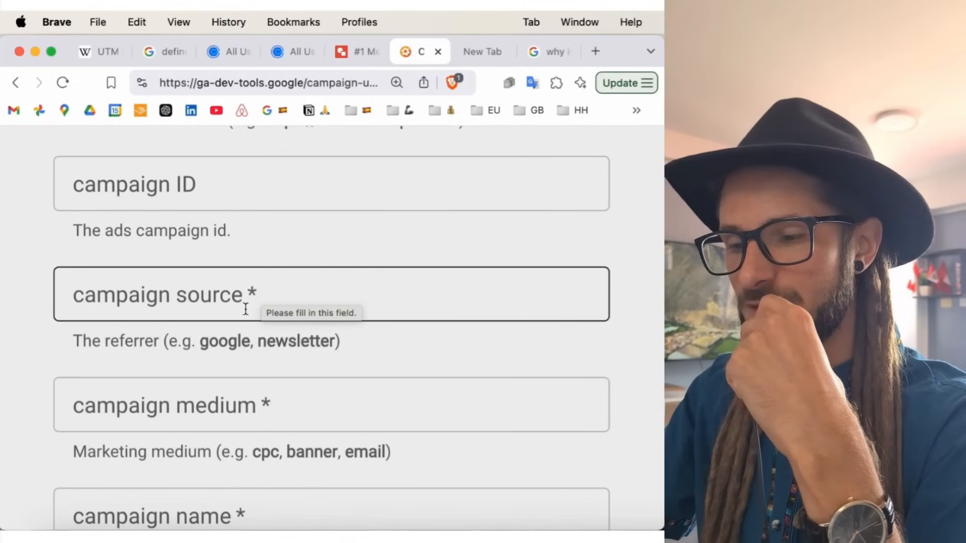
pyautogui.moveTo(204, 278)
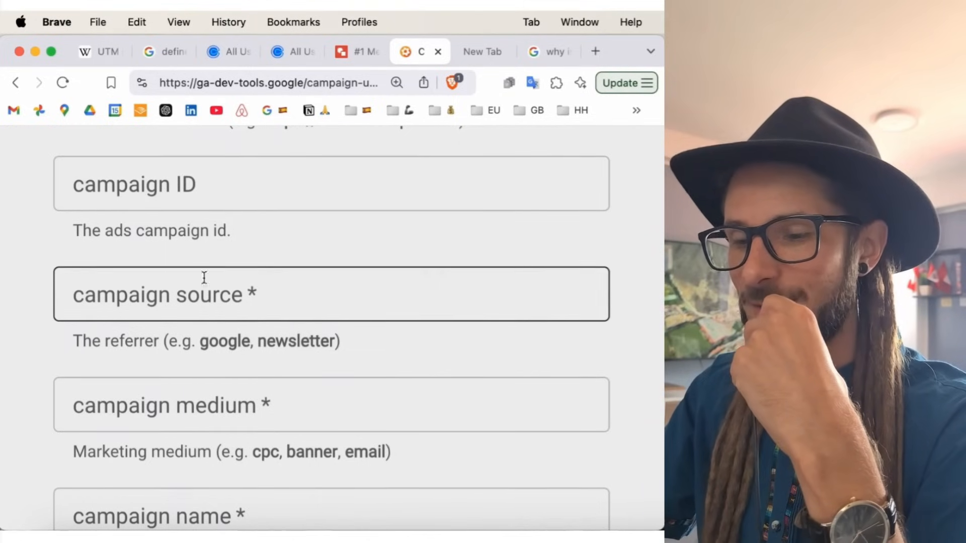
pyautogui.scroll(-3)
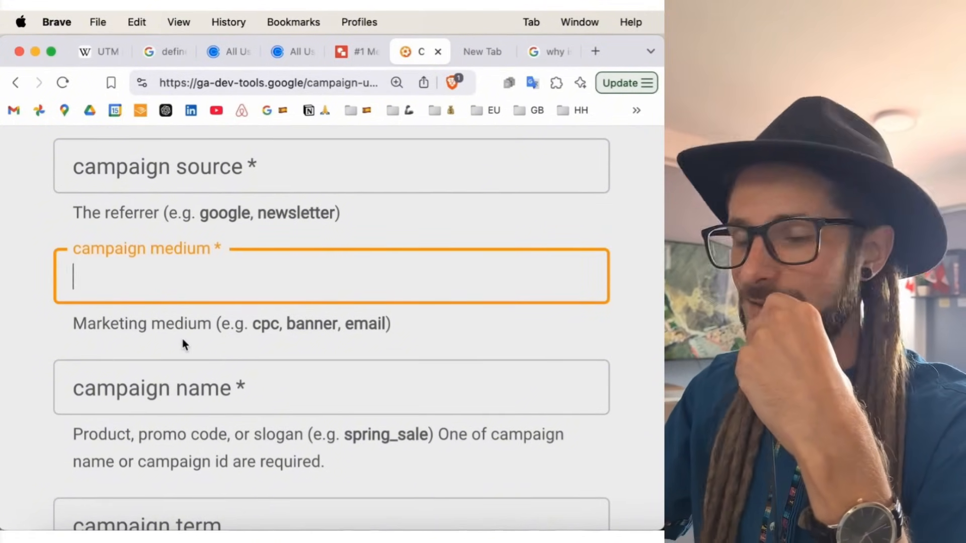
pyautogui.scroll(-3)
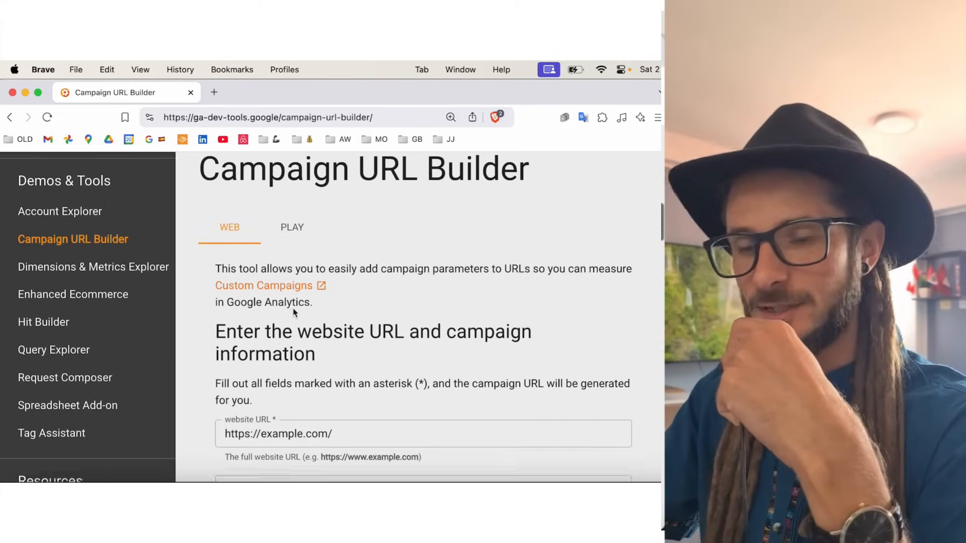
pyautogui.scroll(-3)
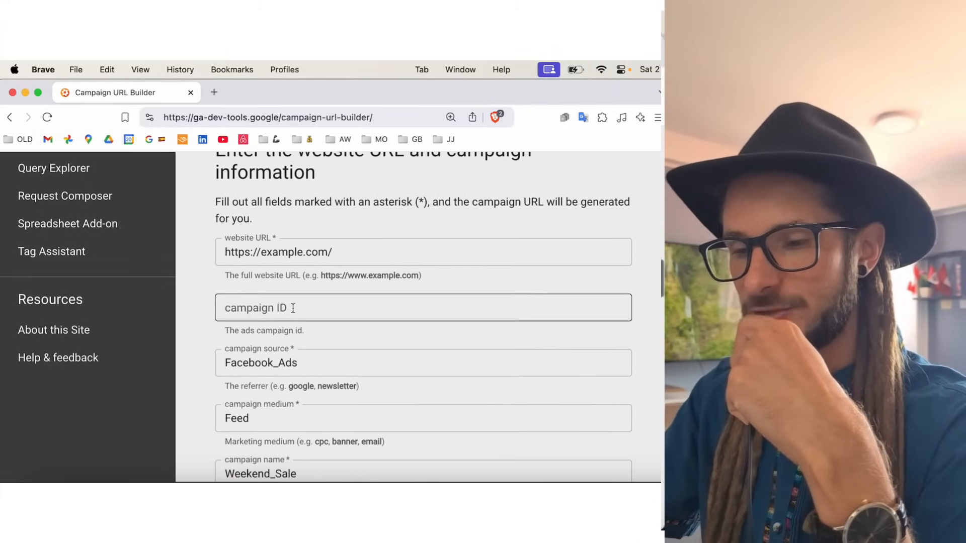
pyautogui.scroll(-3)
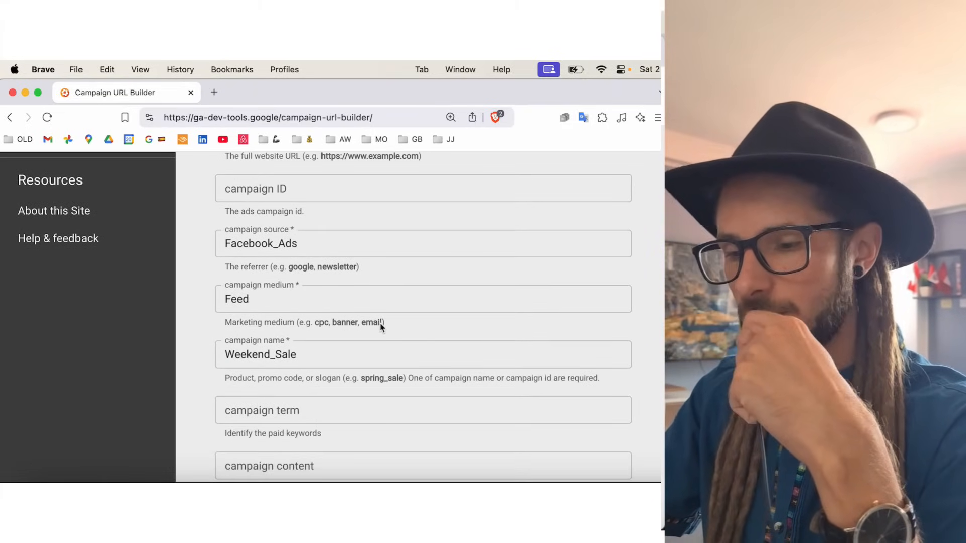
pyautogui.scroll(-3)
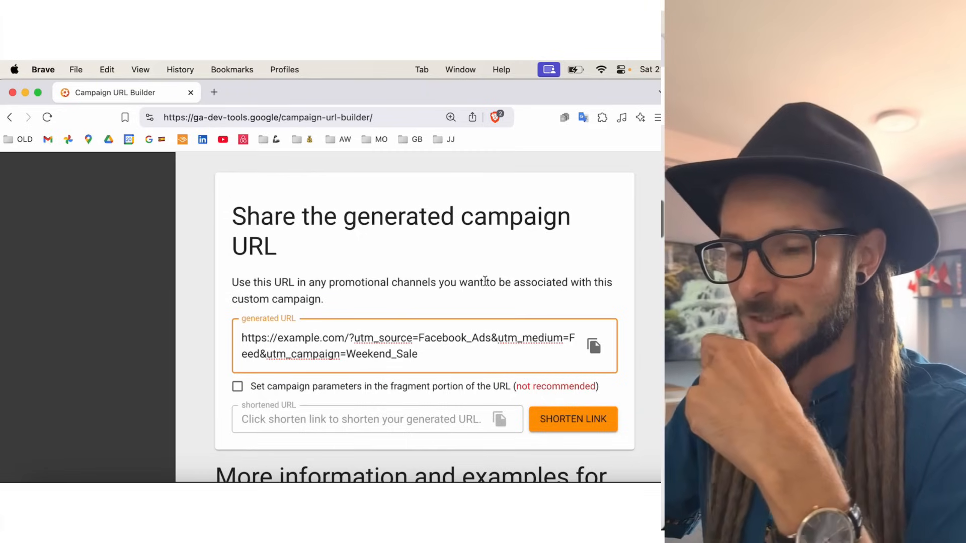
pyautogui.scroll(3)
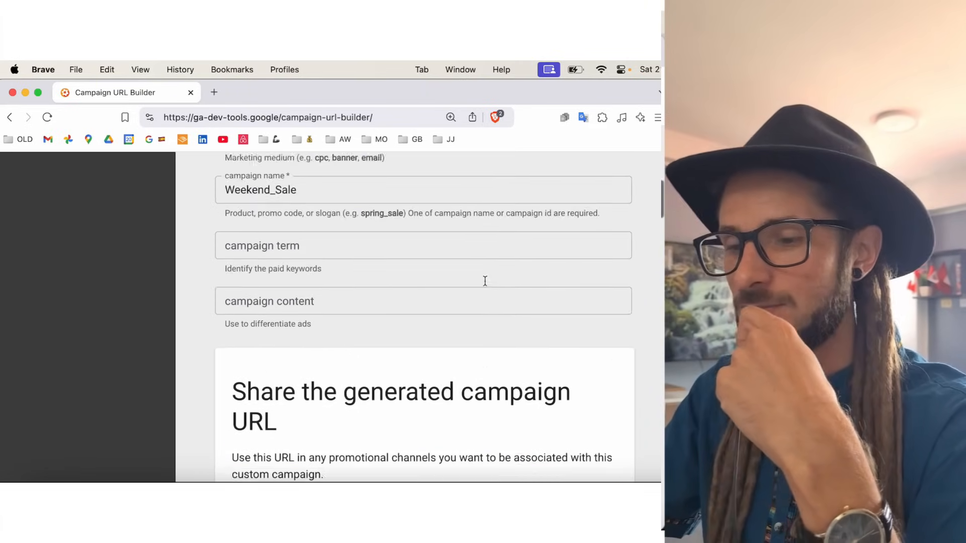
pyautogui.scroll(3)
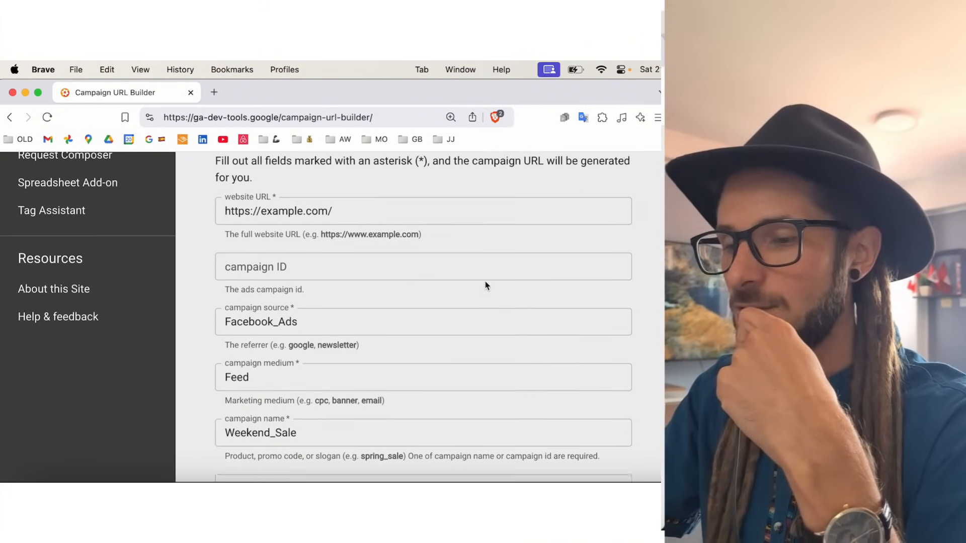
pyautogui.scroll(3)
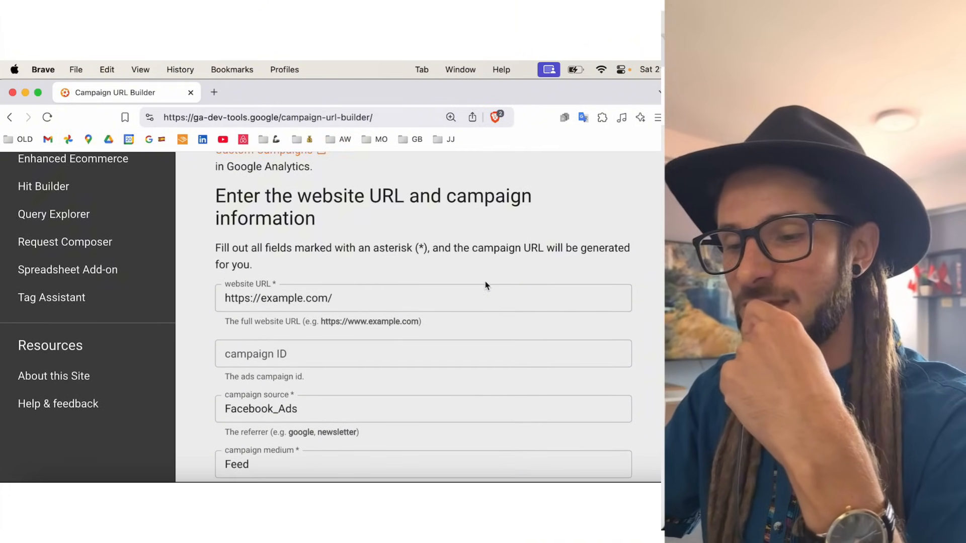
pyautogui.scroll(-3)
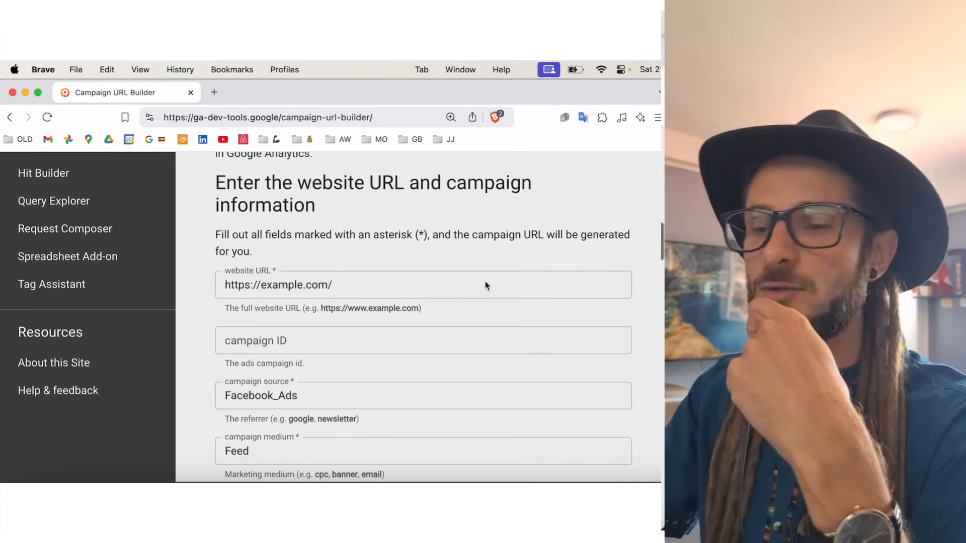
pyautogui.moveTo(485, 262)
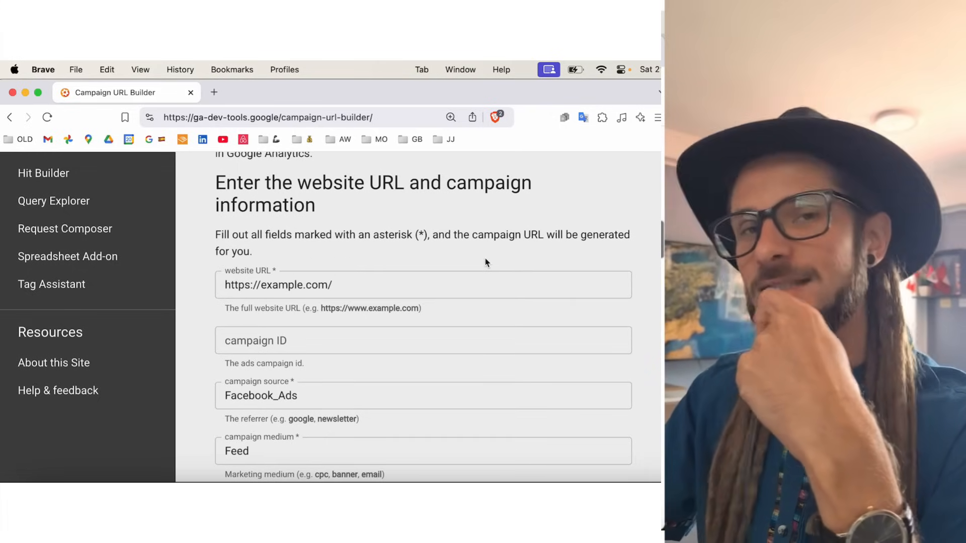
pyautogui.scroll(-3)
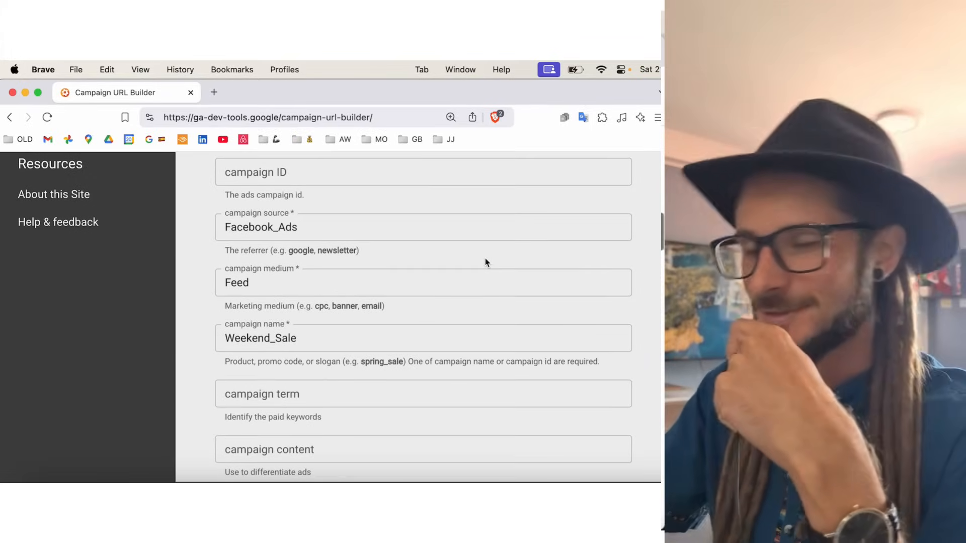